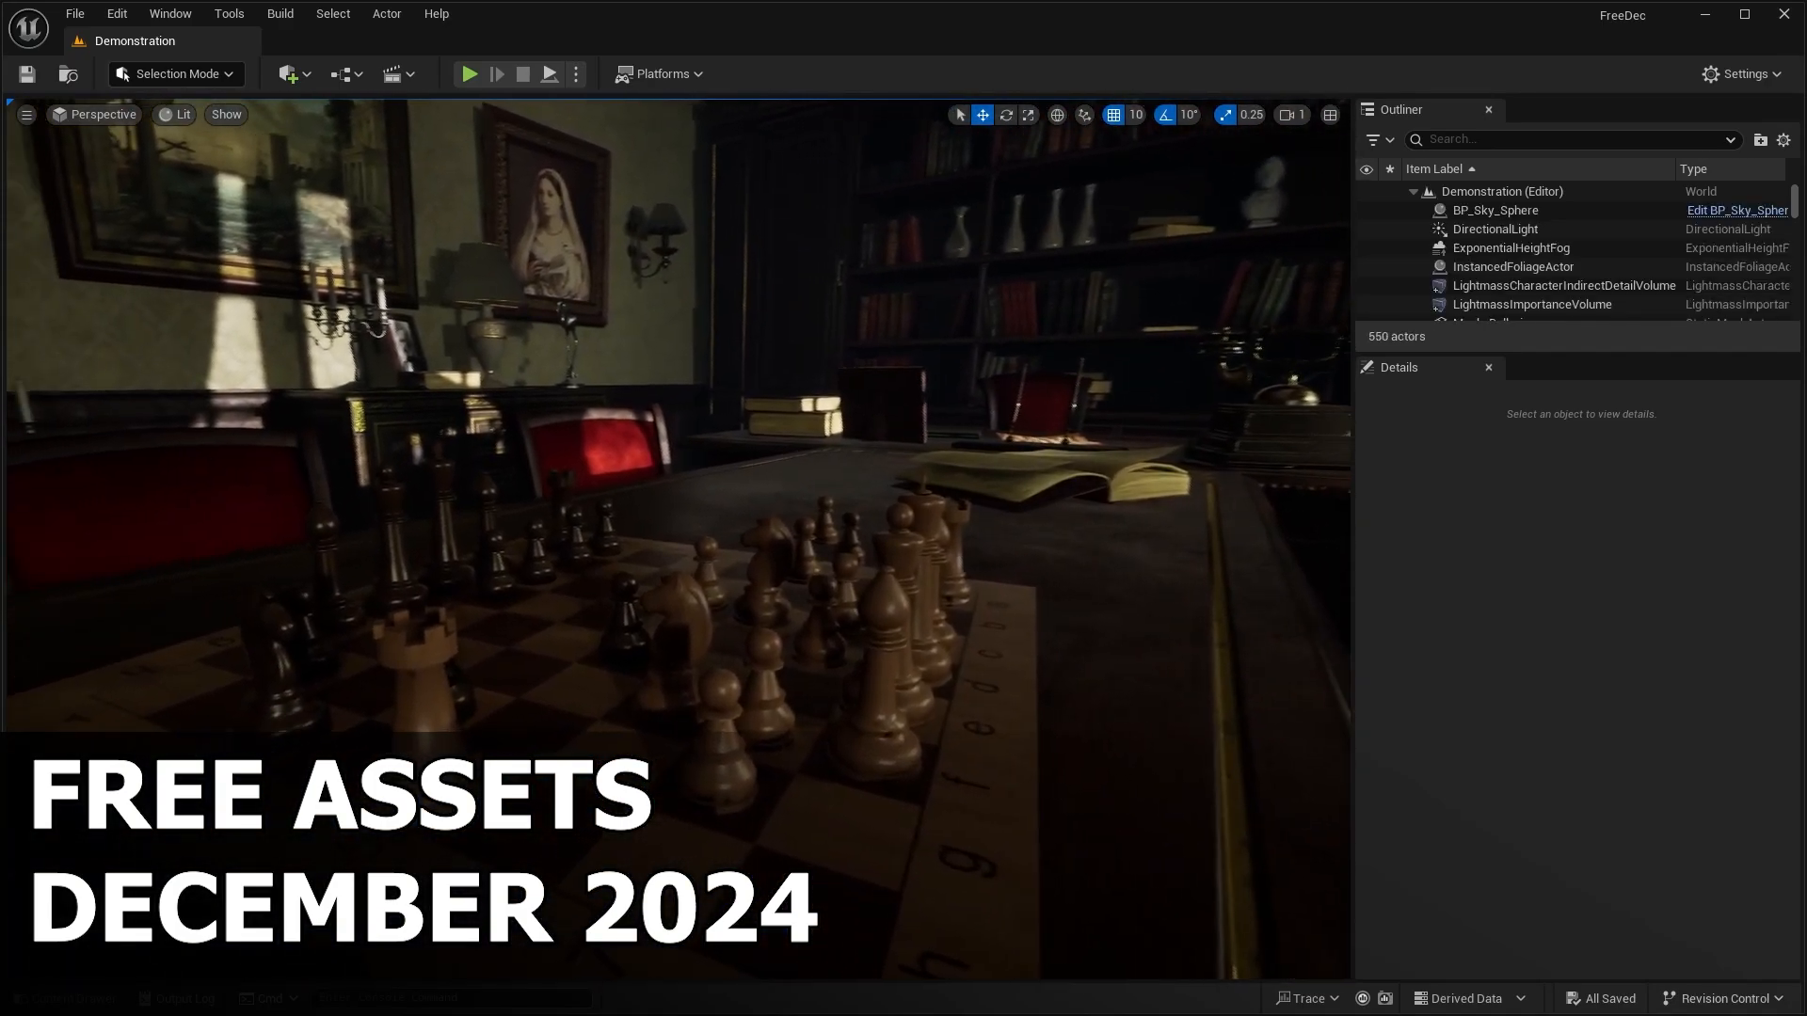
# Play the Overview level in the editor to show the chess set, books, lamps and bust
pyautogui.click(468, 74)
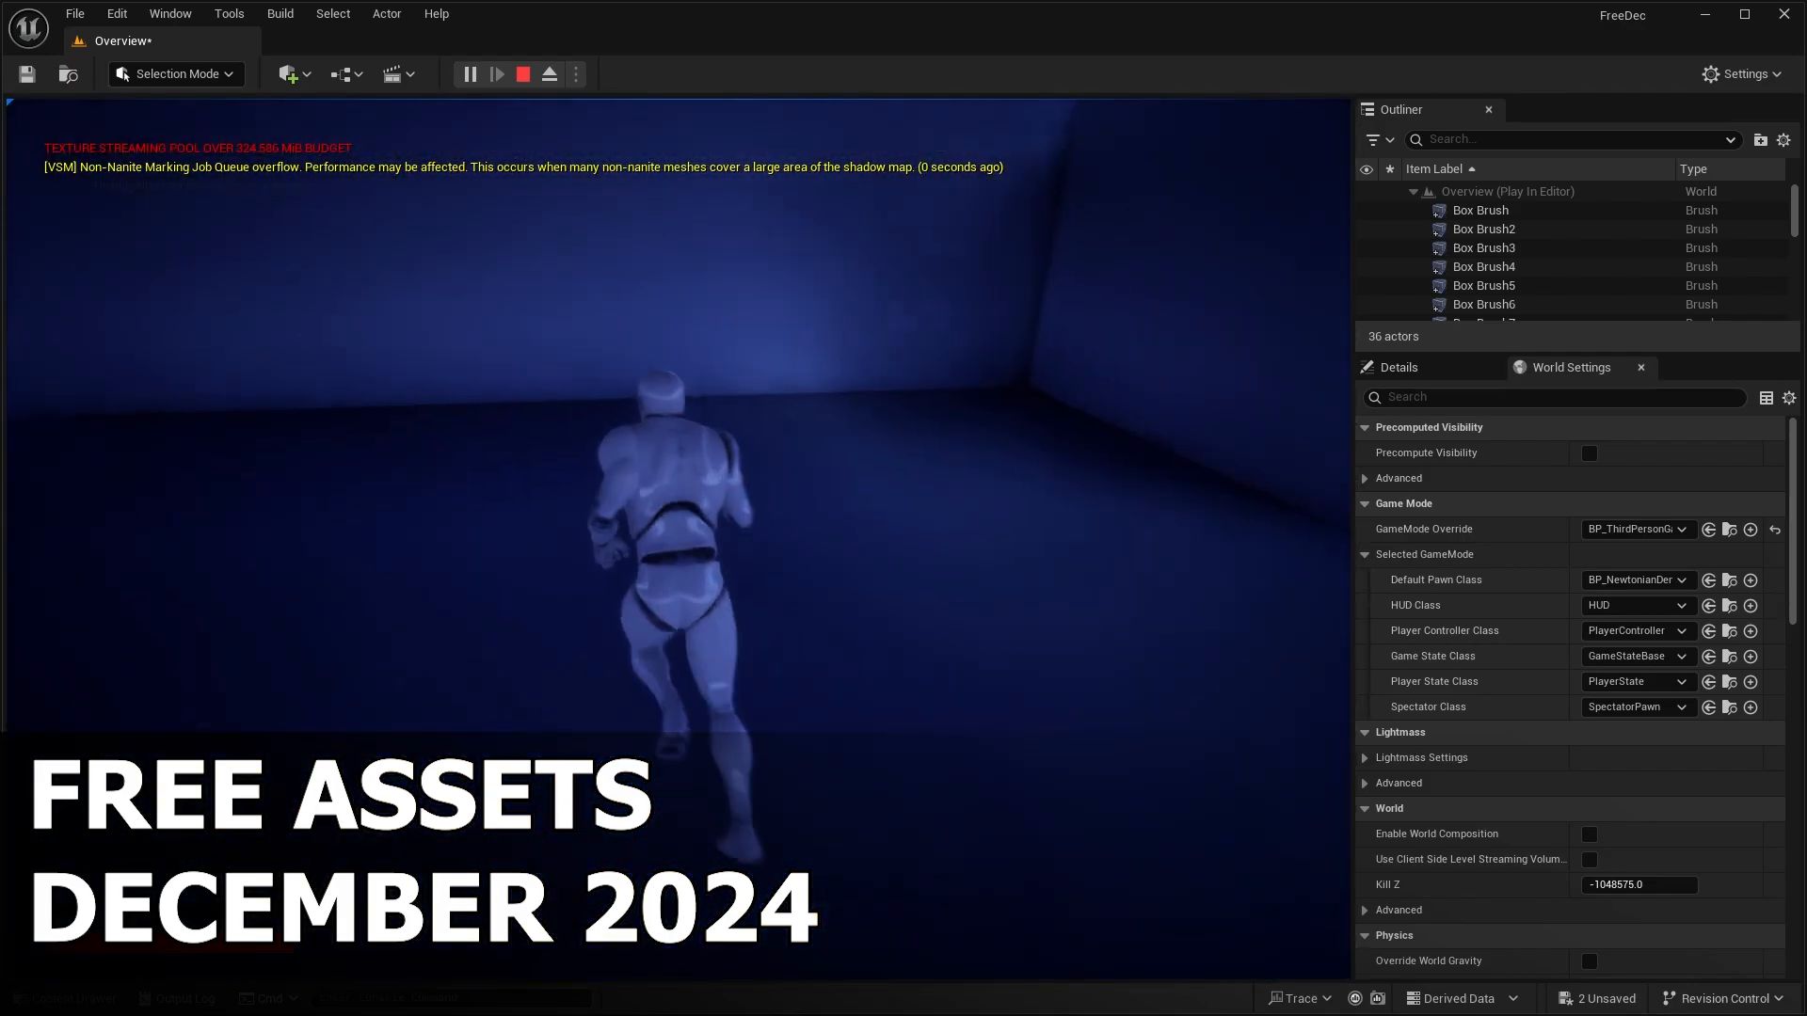
pyautogui.click(520, 73)
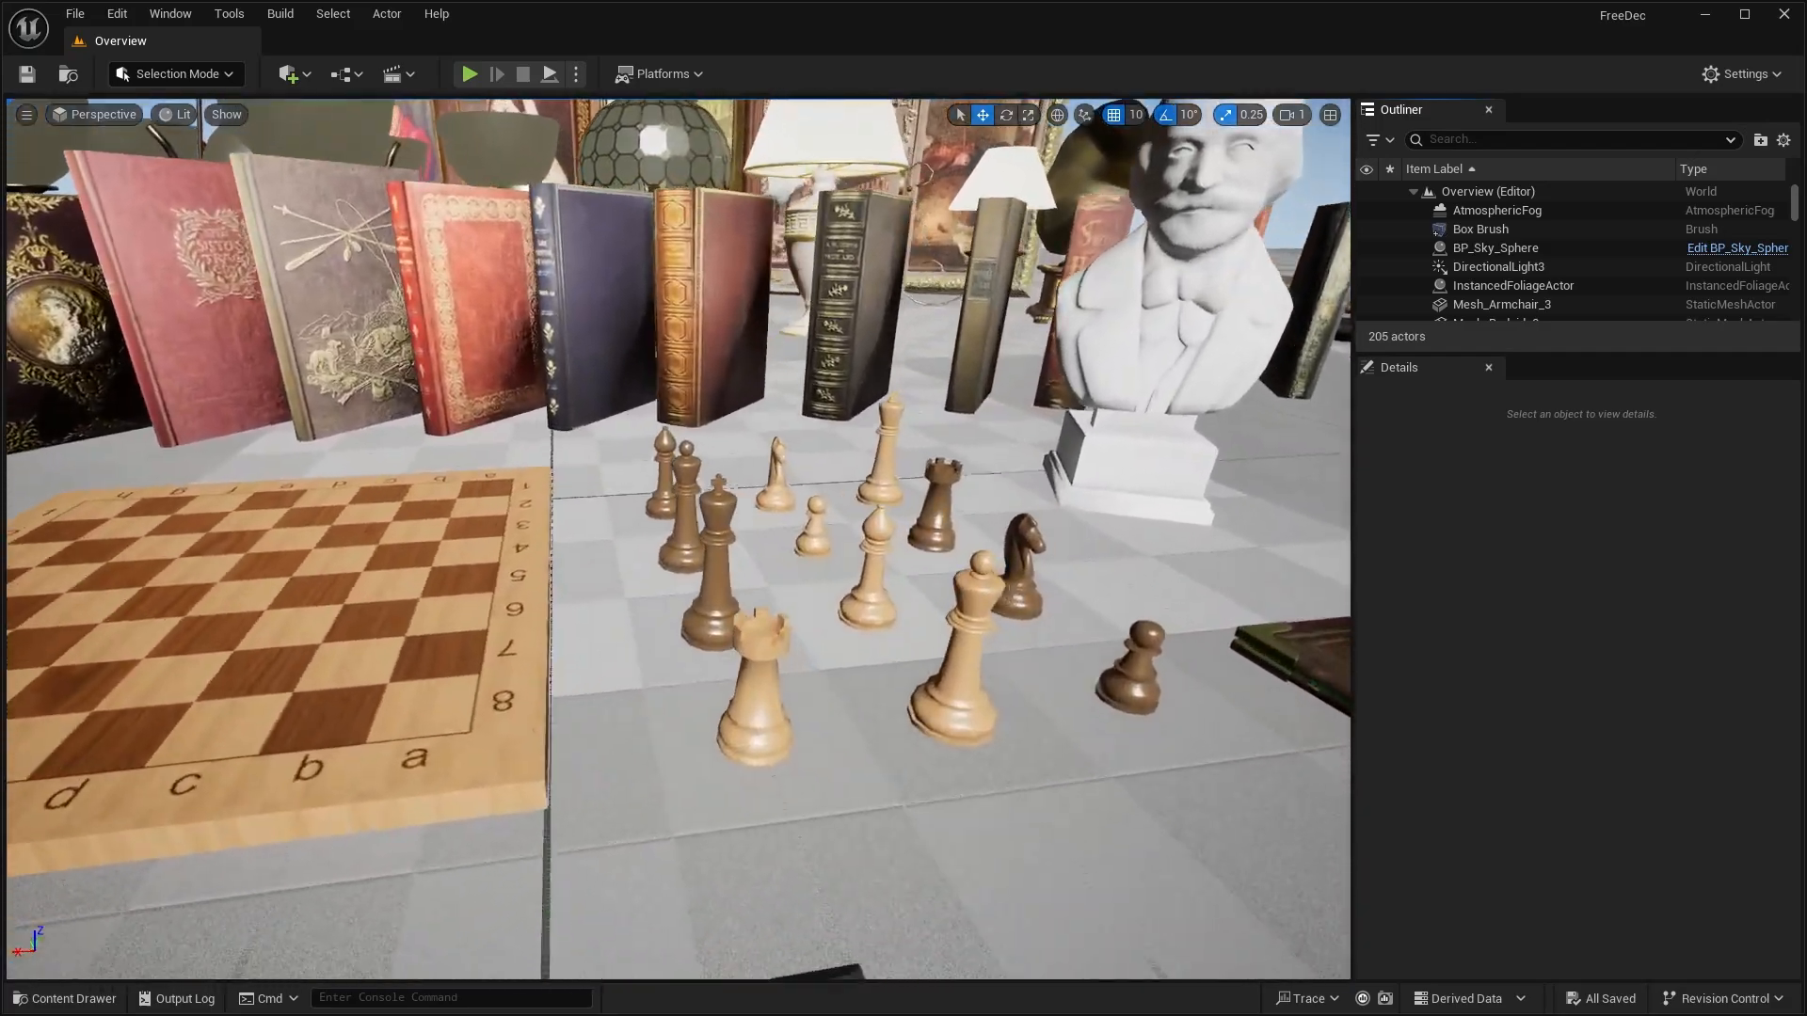
# Open the Smartpoly Survival Game Course page, scroll past the banner and watch the gameplay preview
pyautogui.click(467, 73)
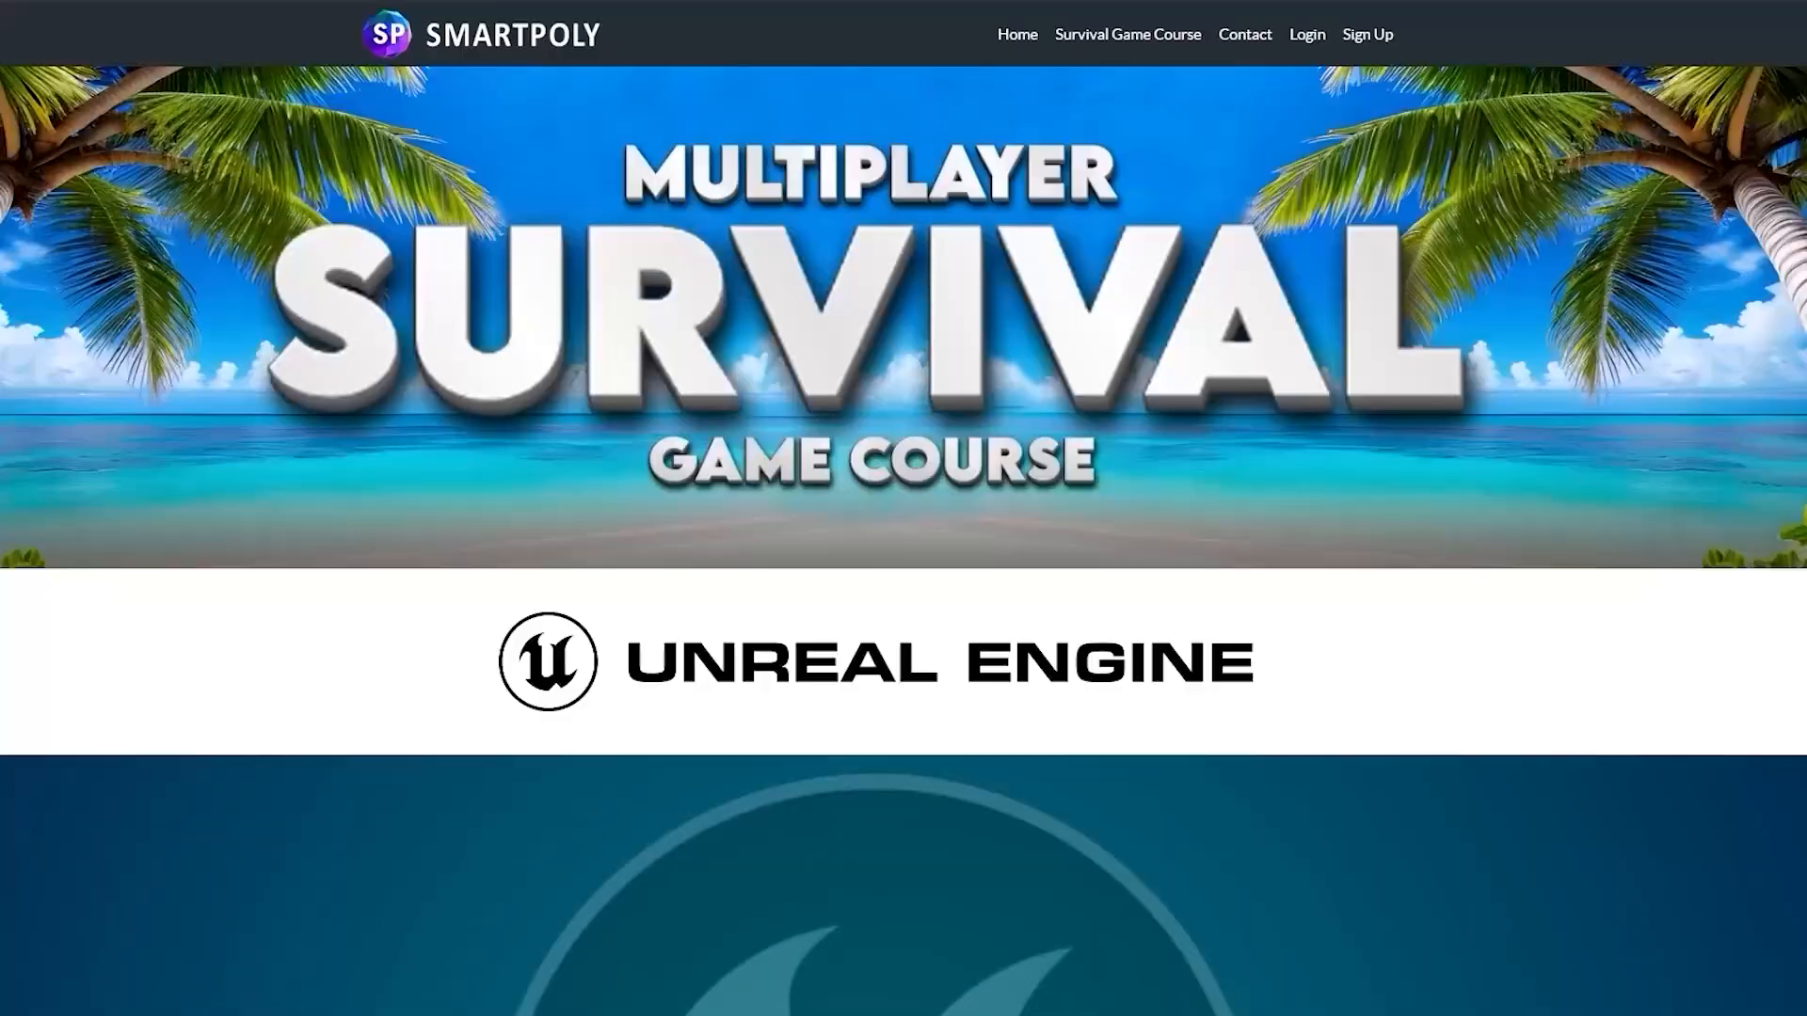
pyautogui.scroll(-3)
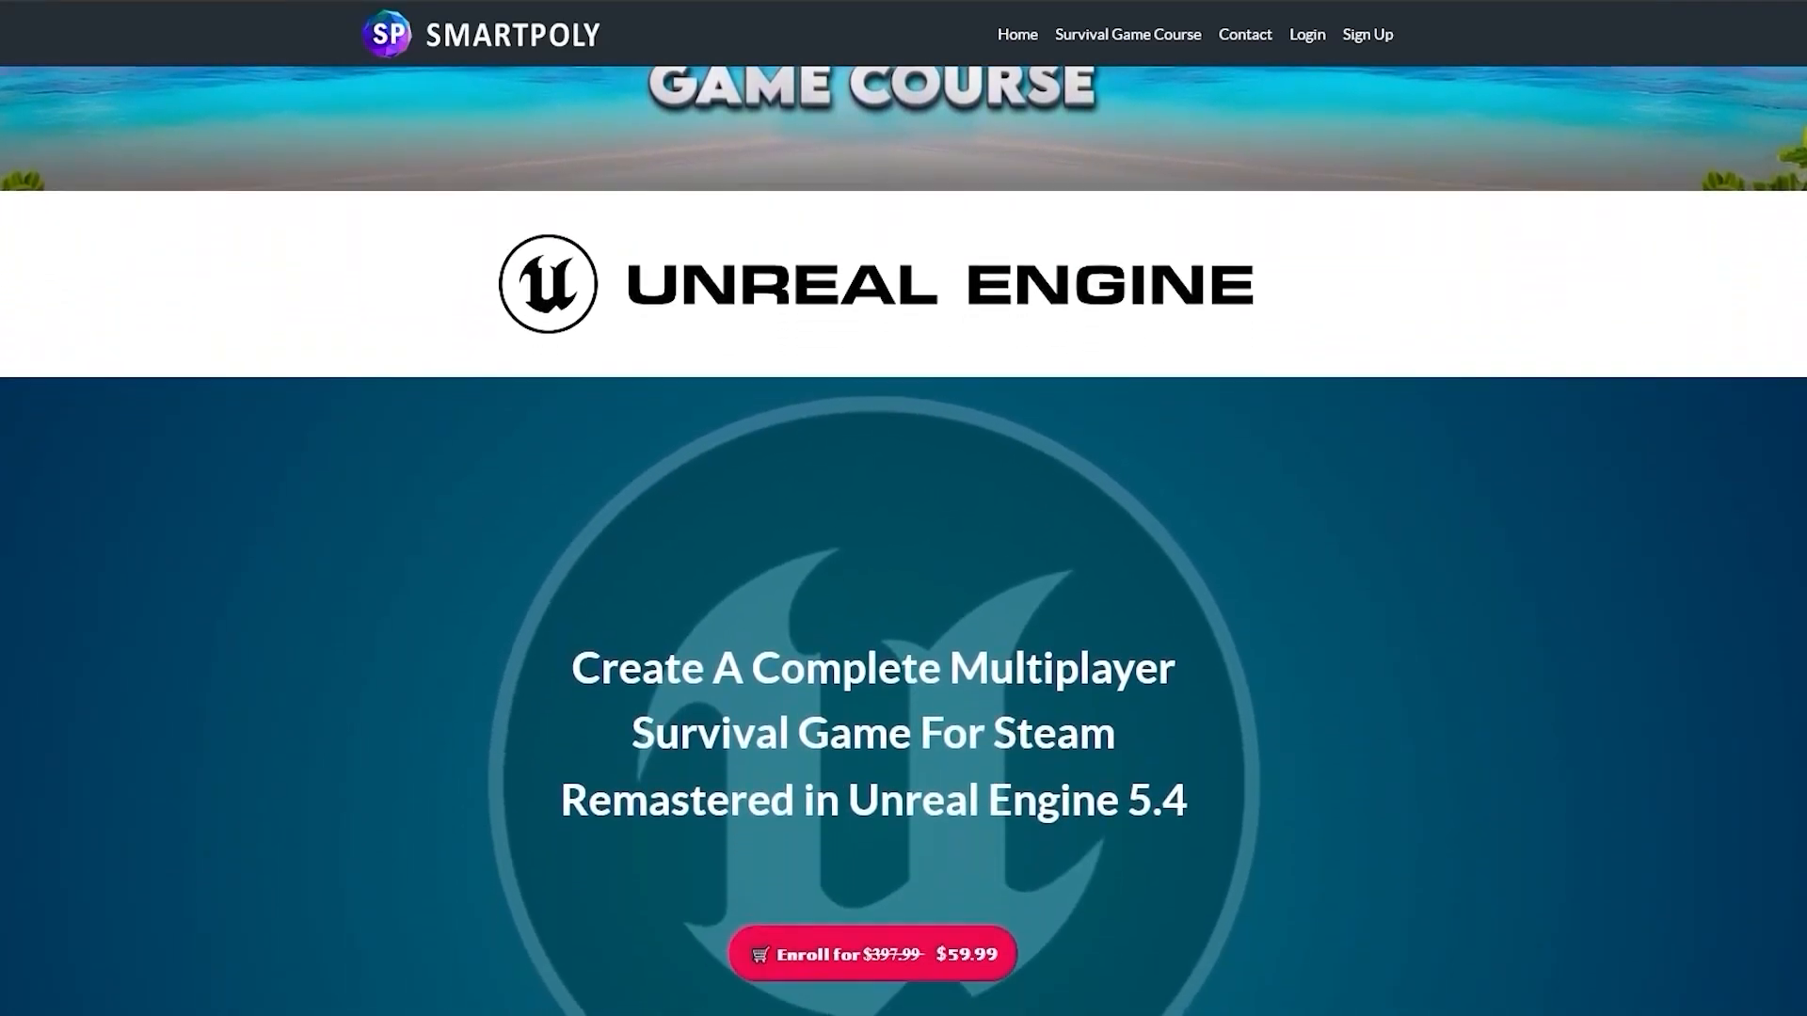
pyautogui.scroll(-3)
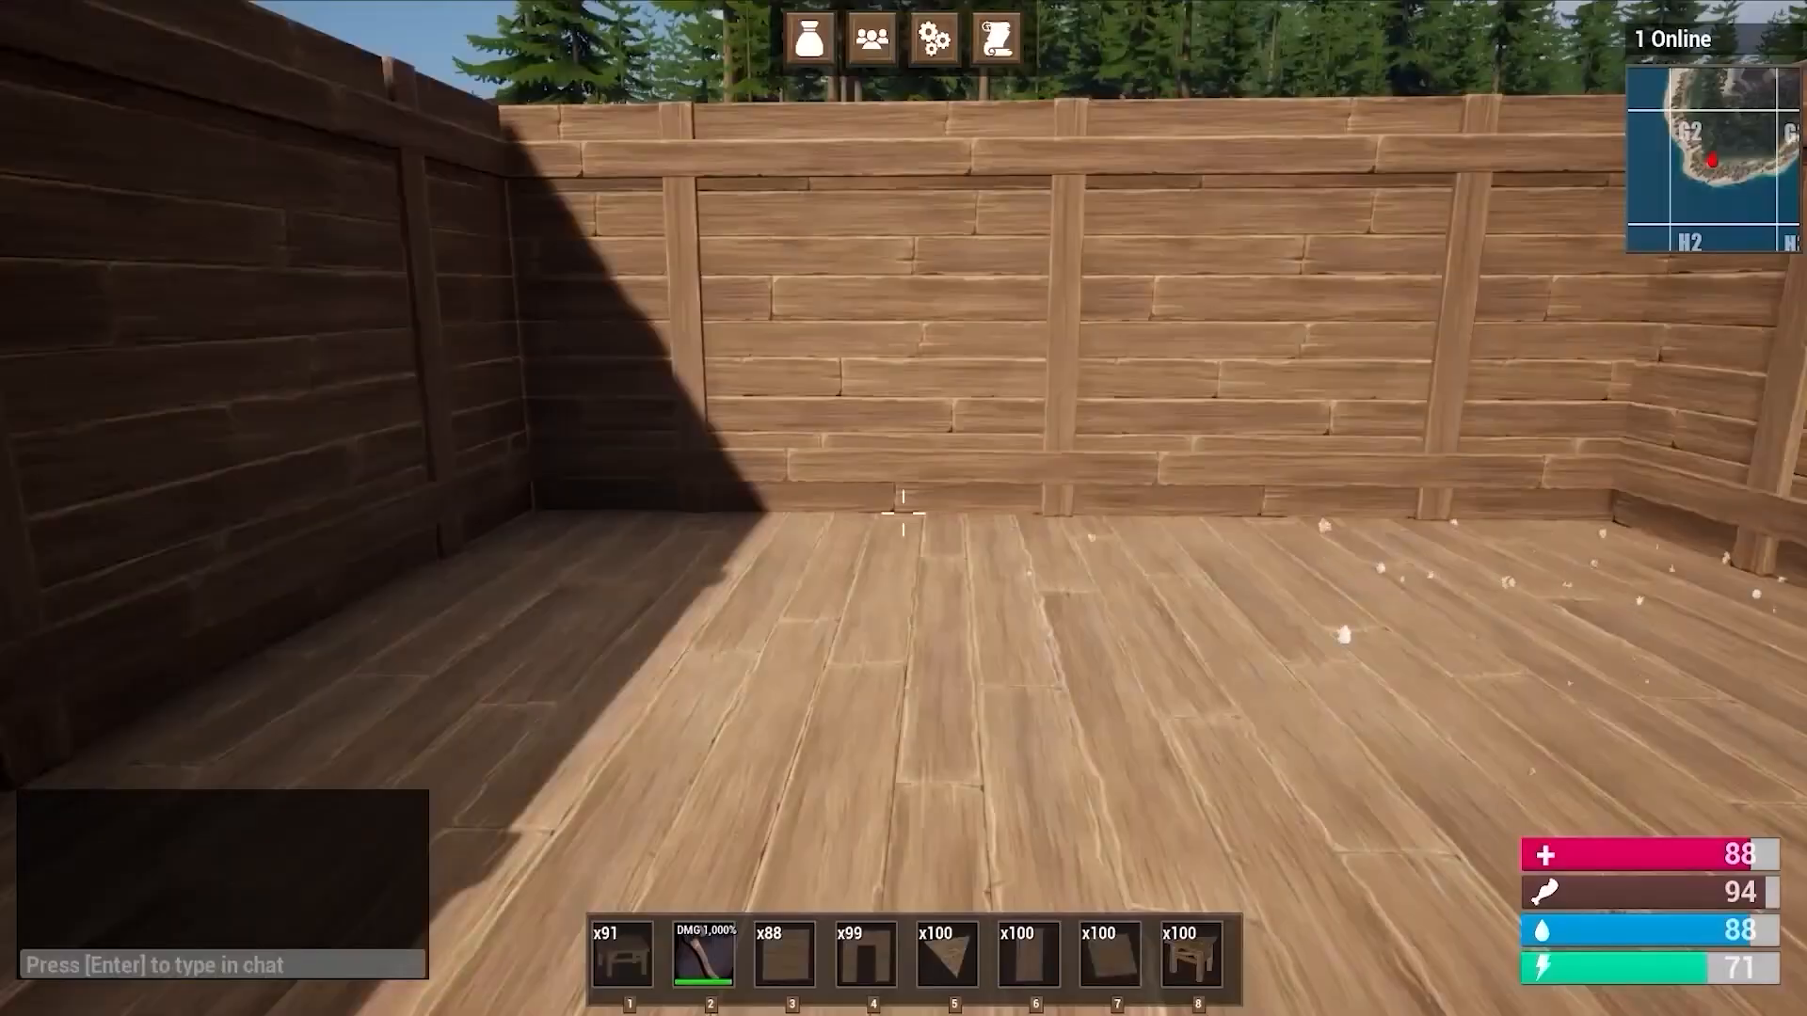
pyautogui.press('Tab')
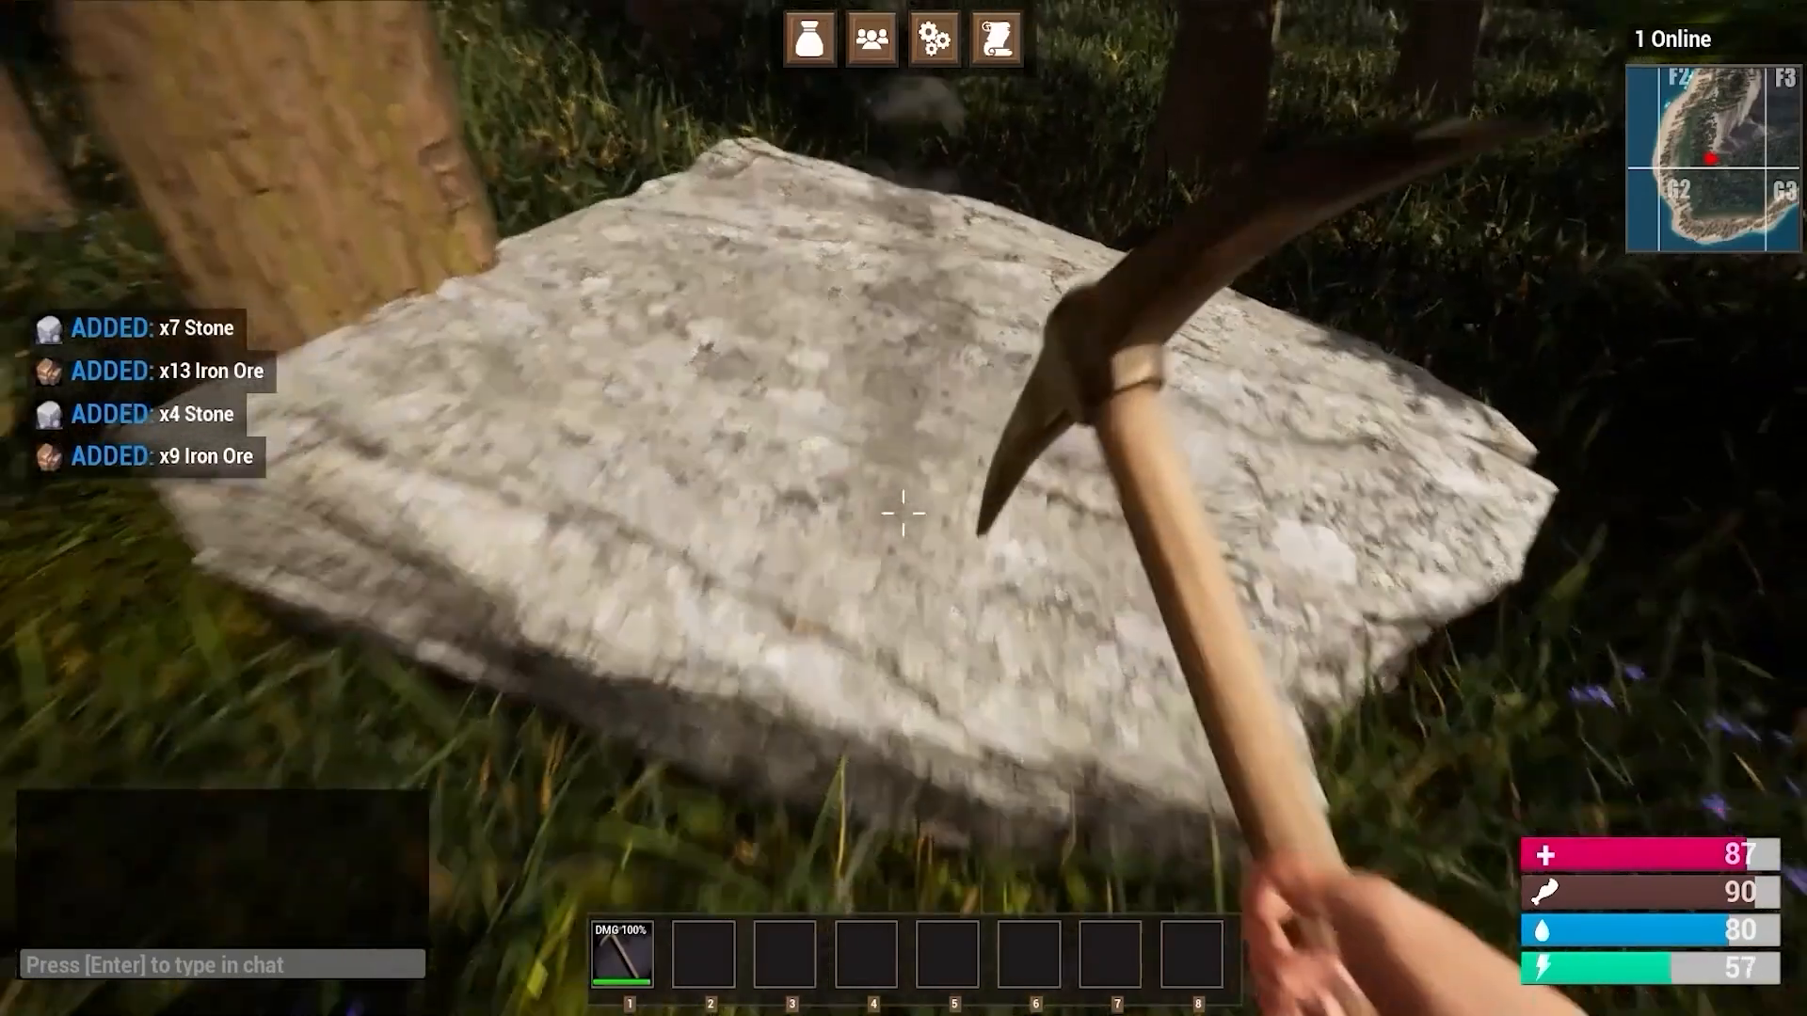
pyautogui.click(904, 514)
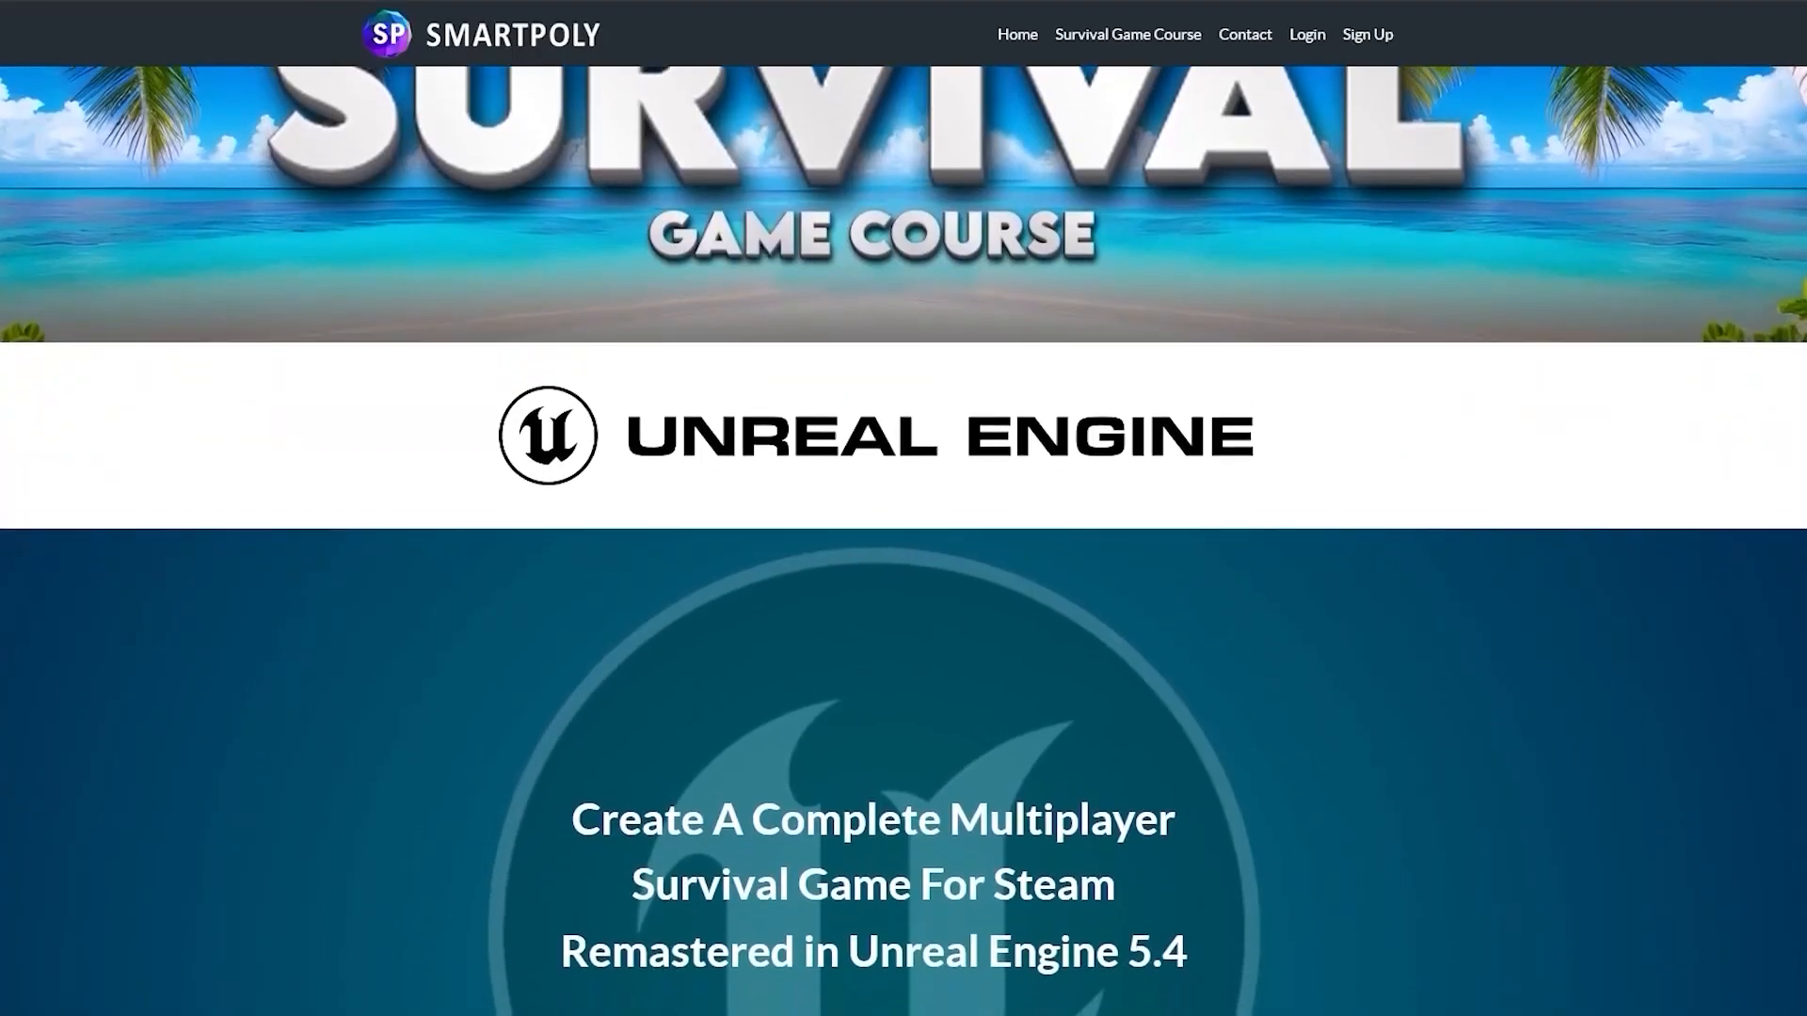
# Scroll to the building system, open world map and harvesting feature tiles
pyautogui.scroll(-3)
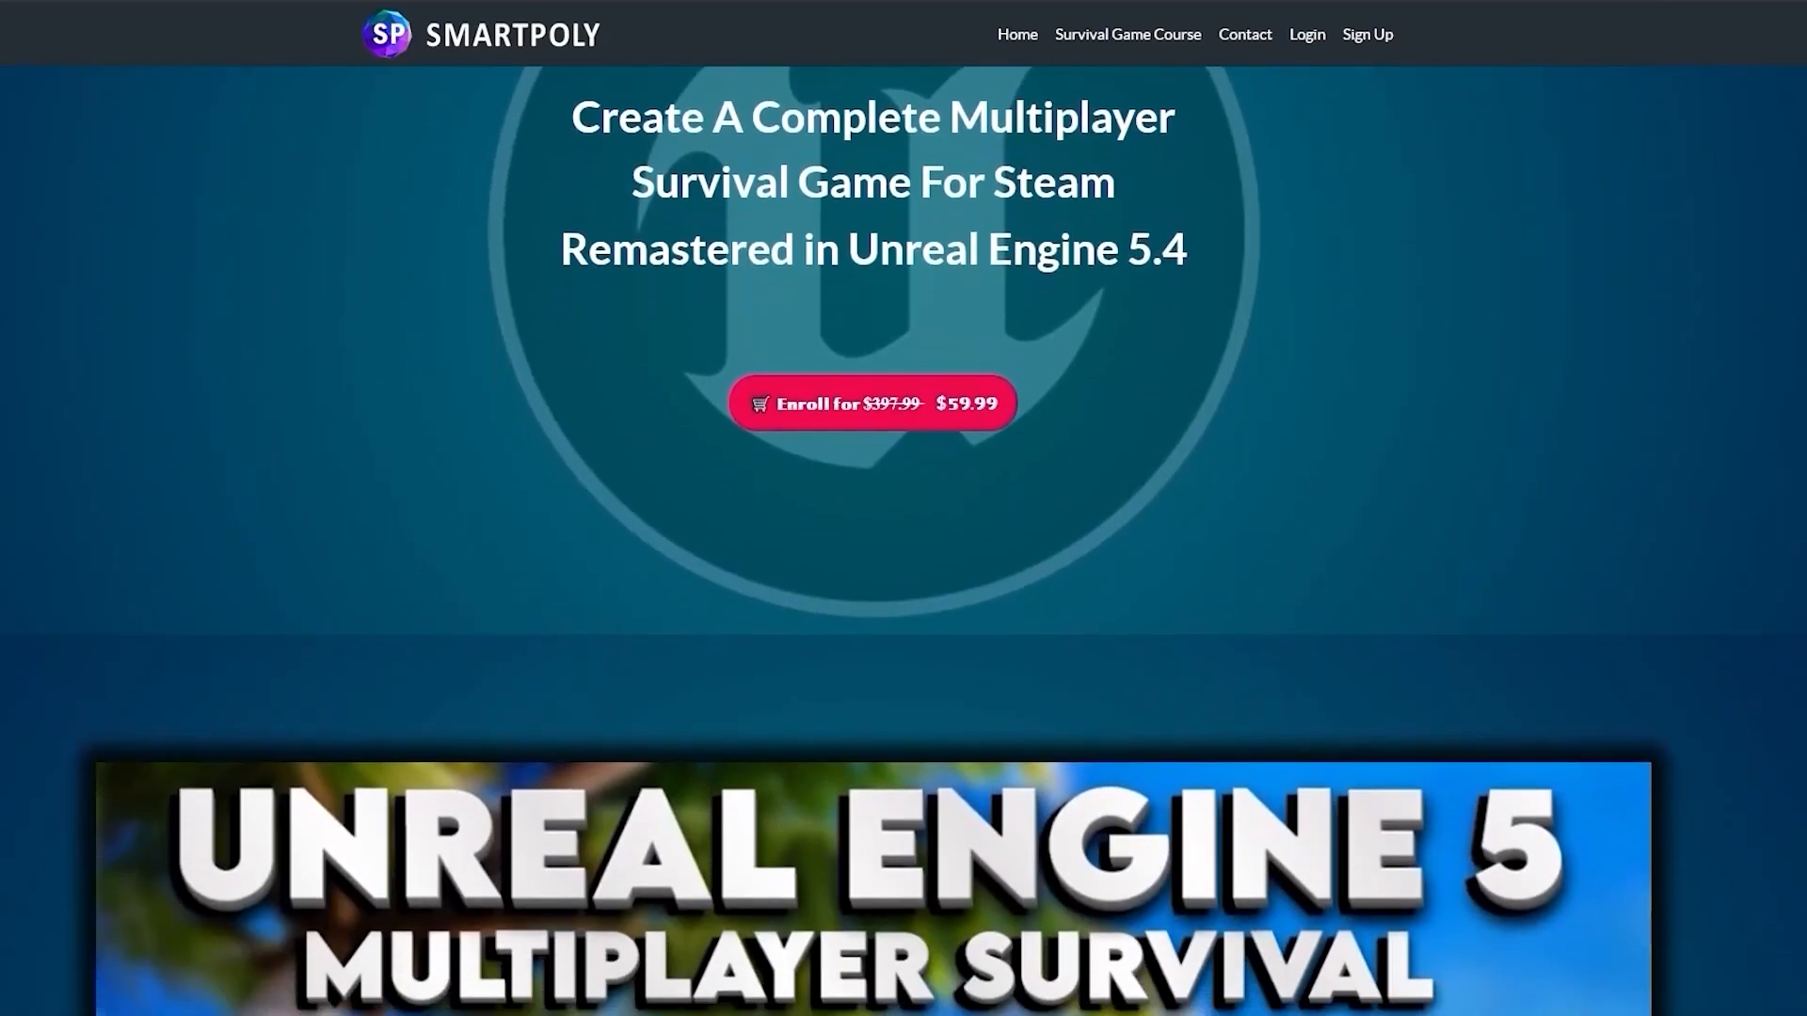
pyautogui.scroll(-3)
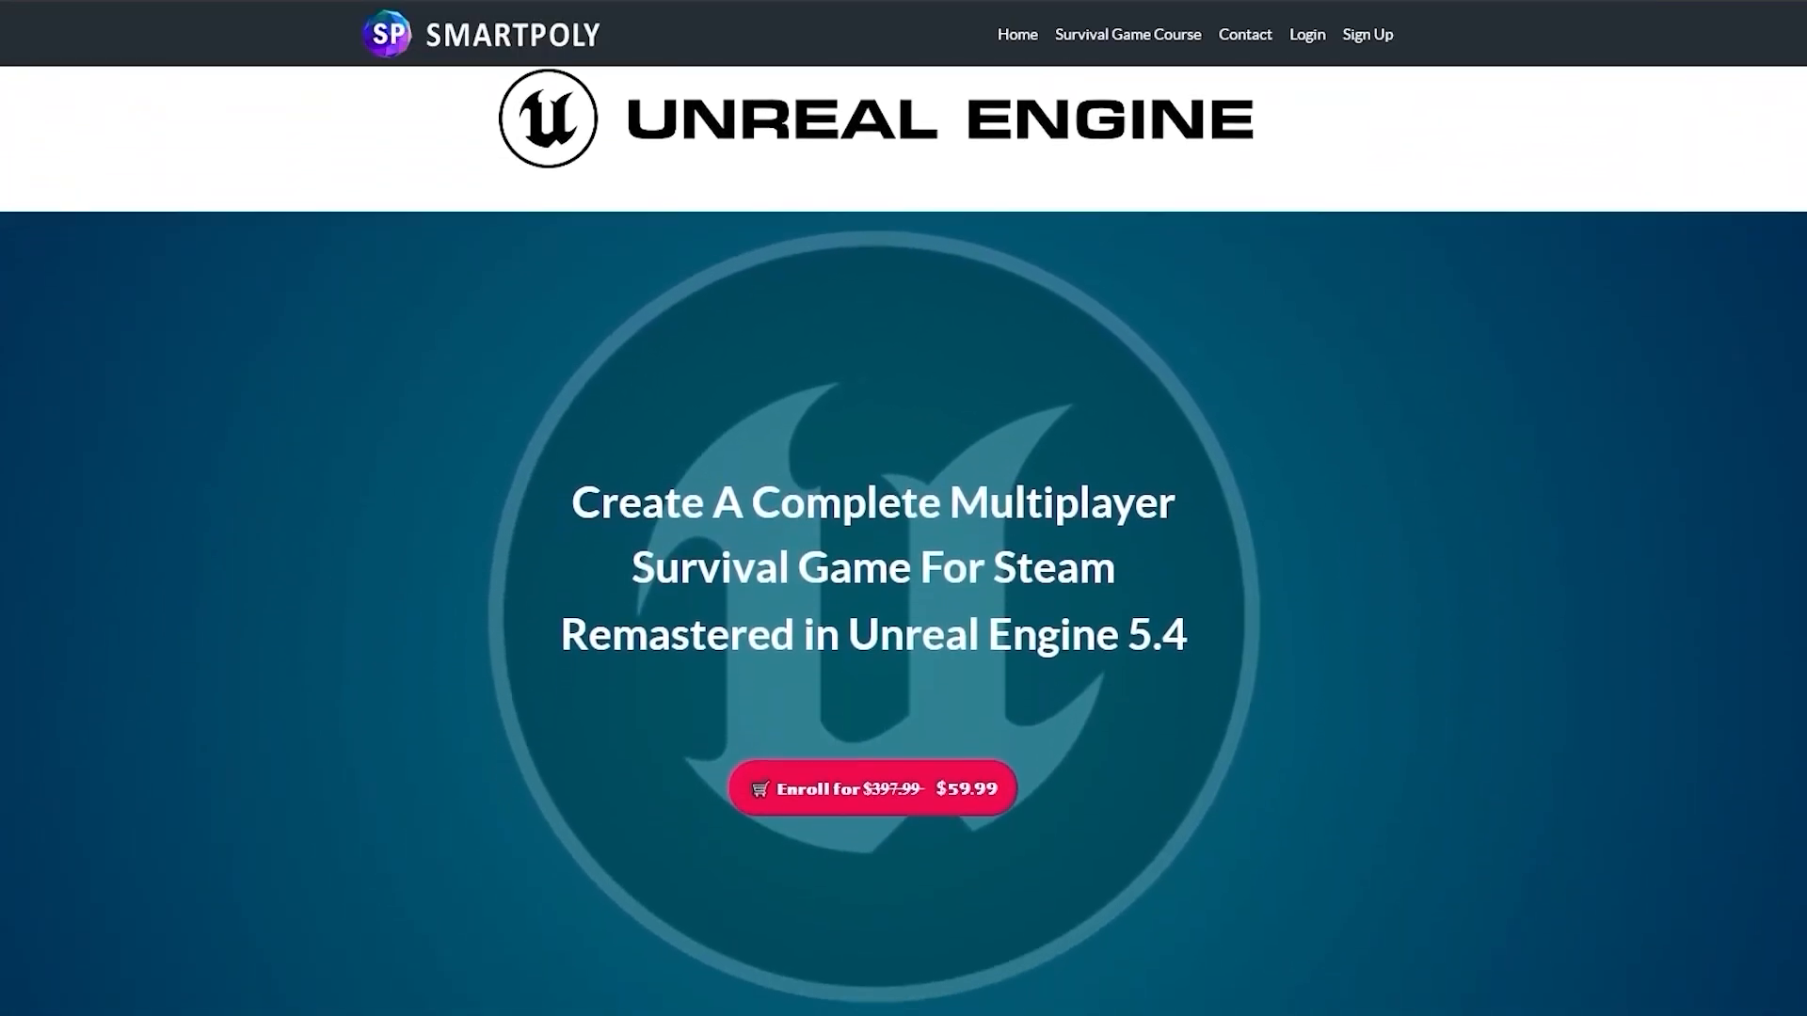
pyautogui.scroll(-3)
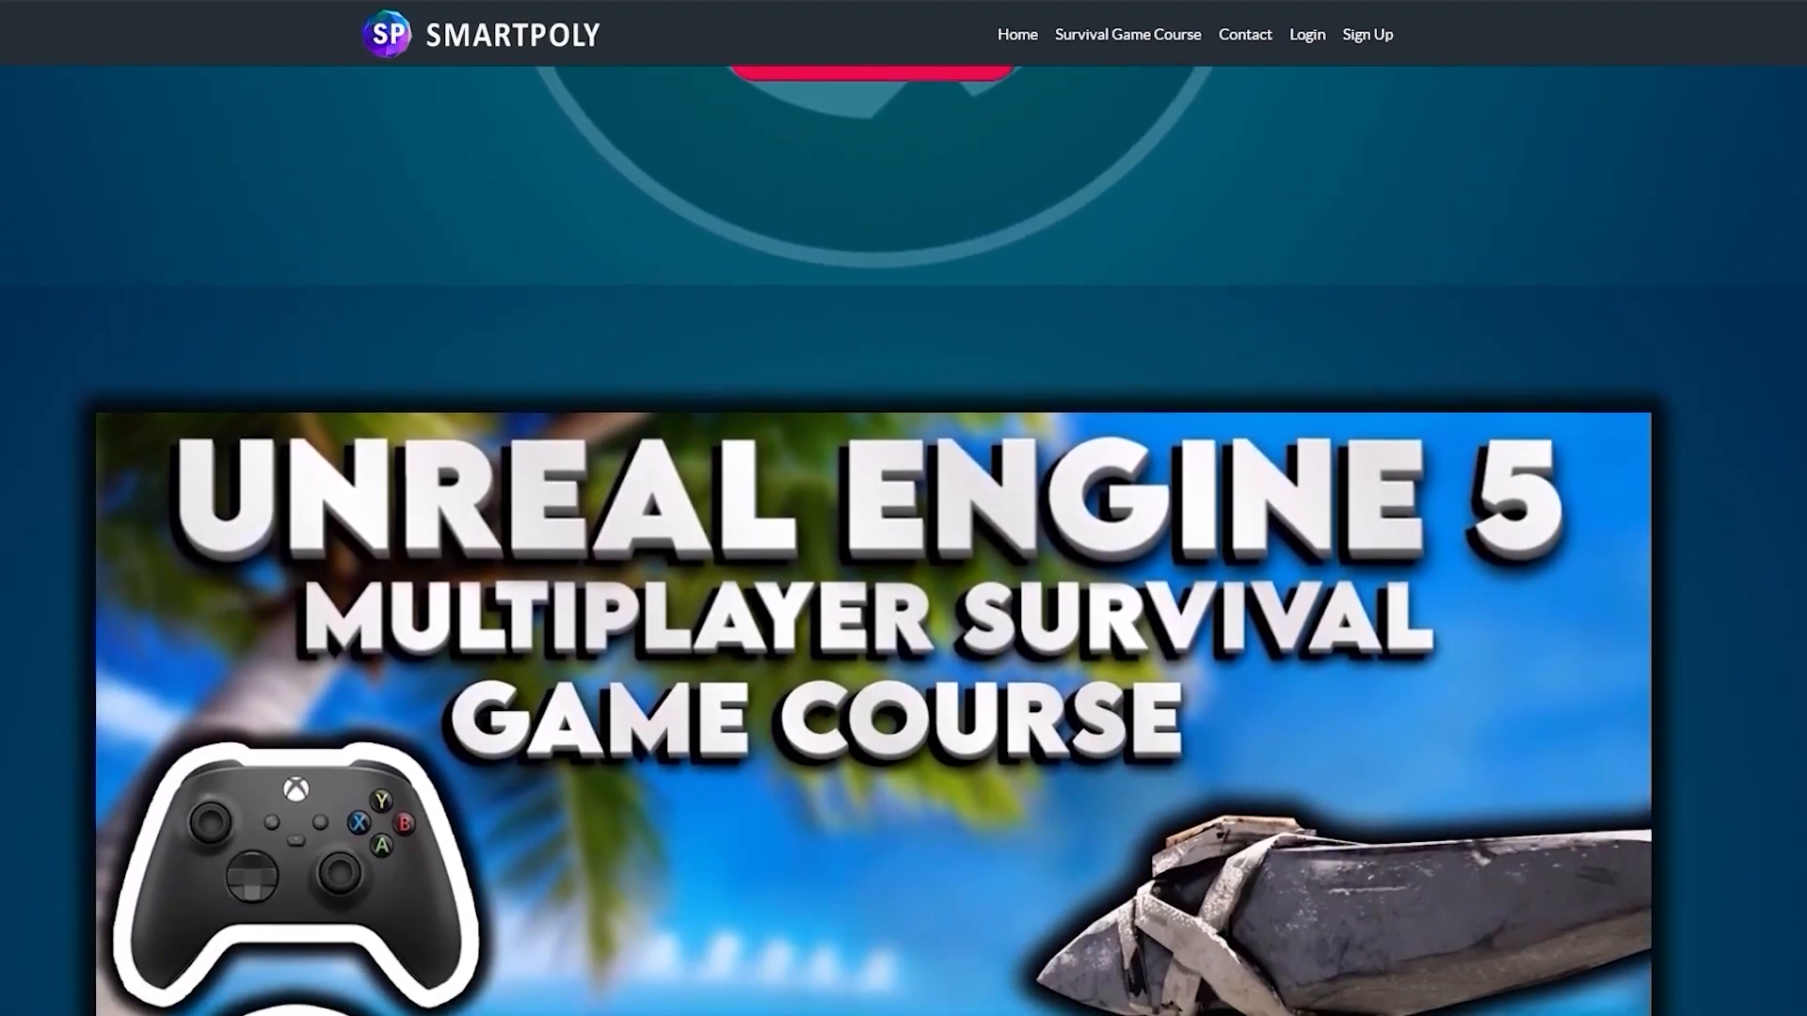
pyautogui.scroll(-3)
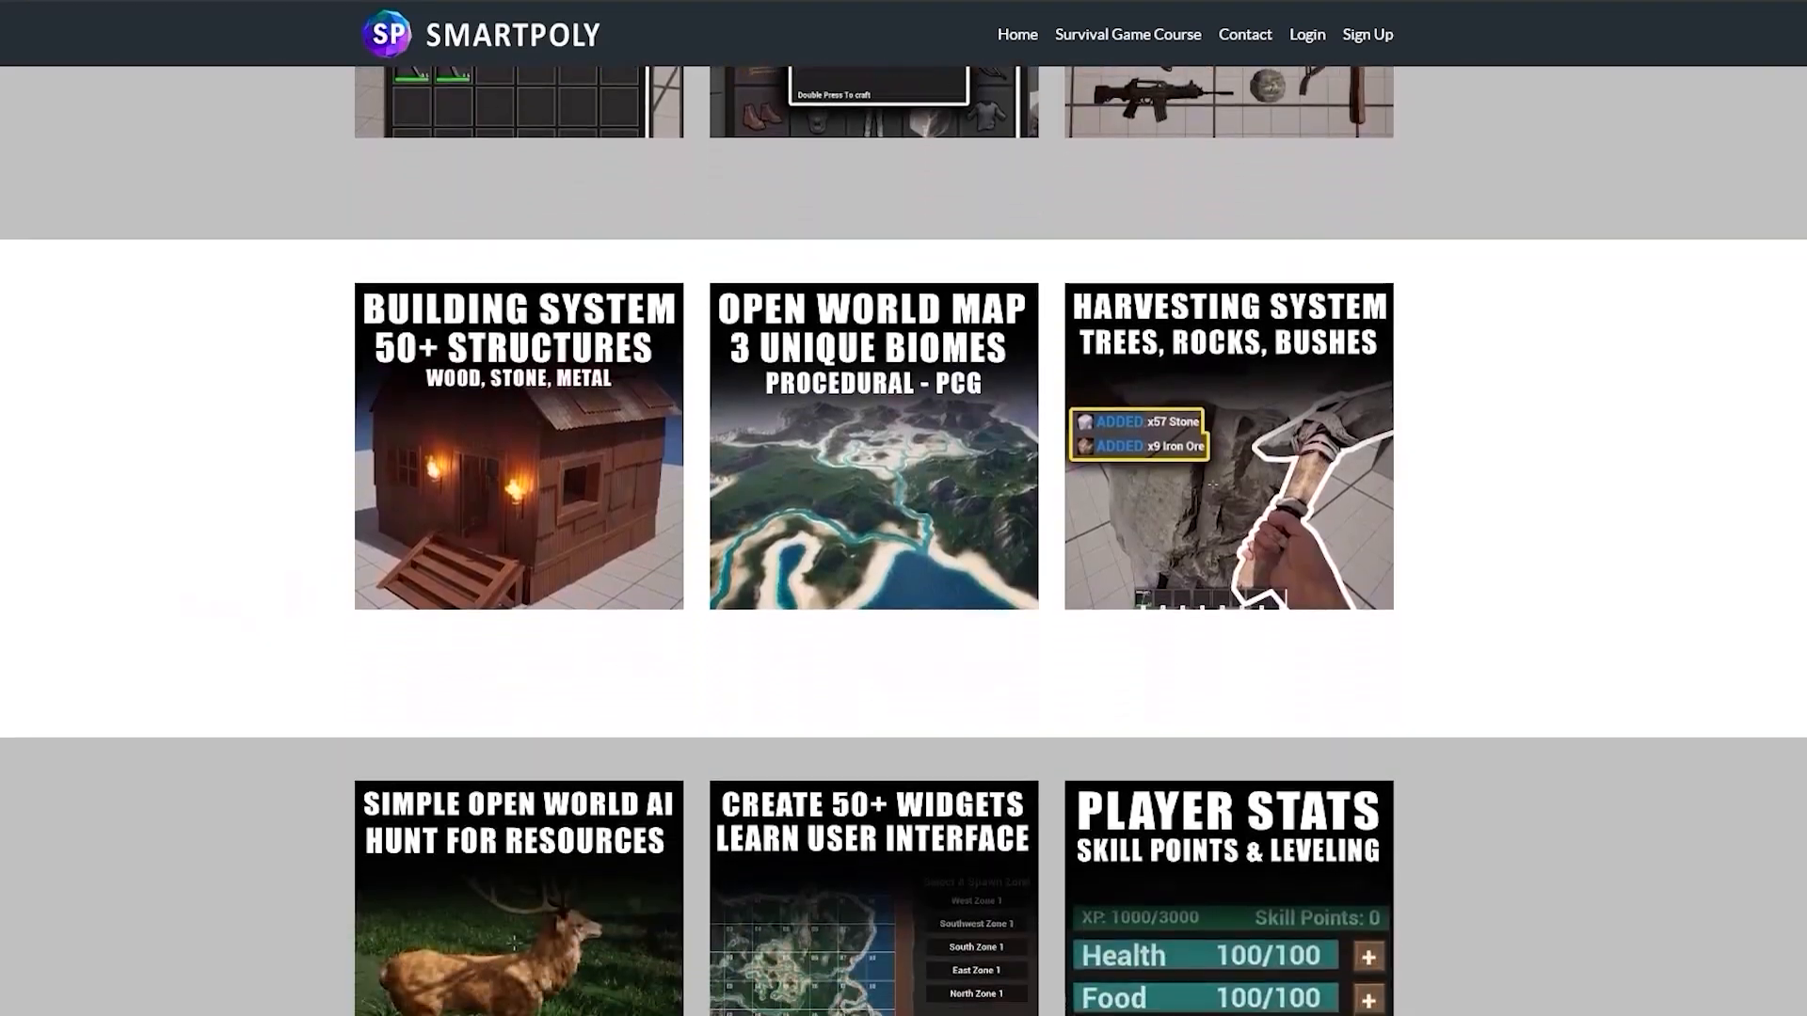
pyautogui.scroll(-3)
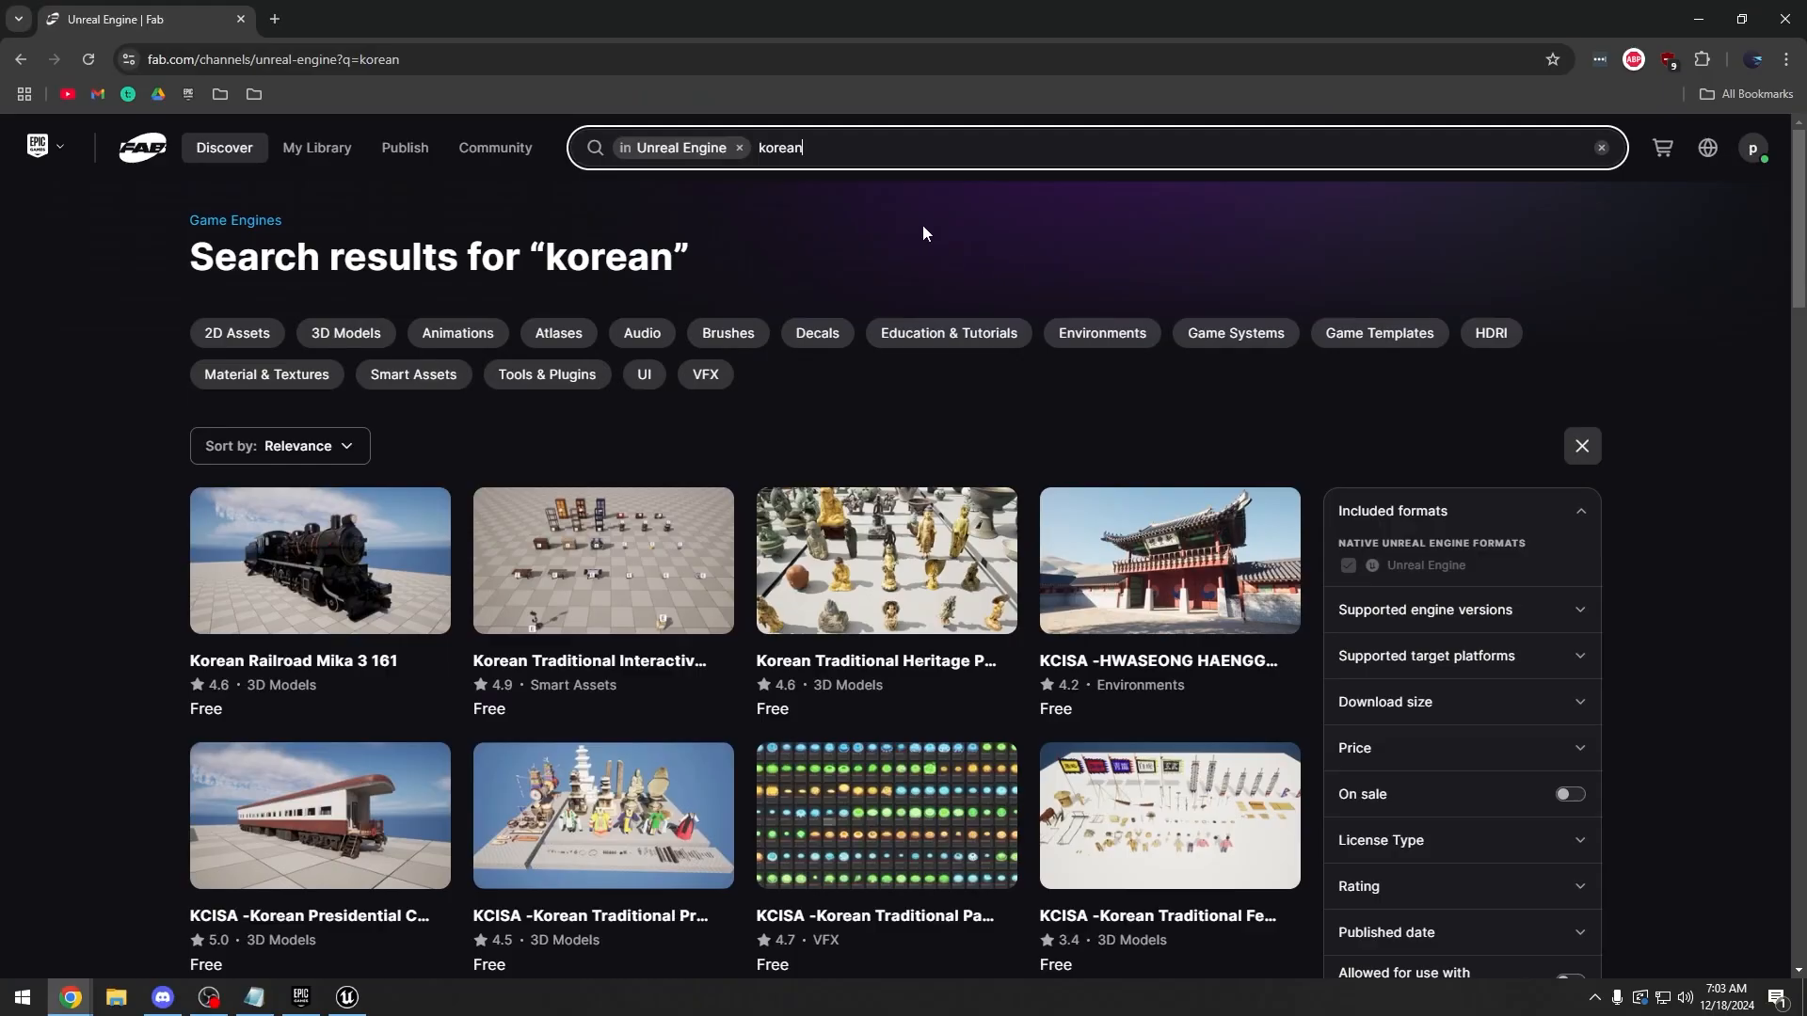
# Scroll the 'korean' results and open the KCISA Hwaseong Haenggung palace card
pyautogui.scroll(-3)
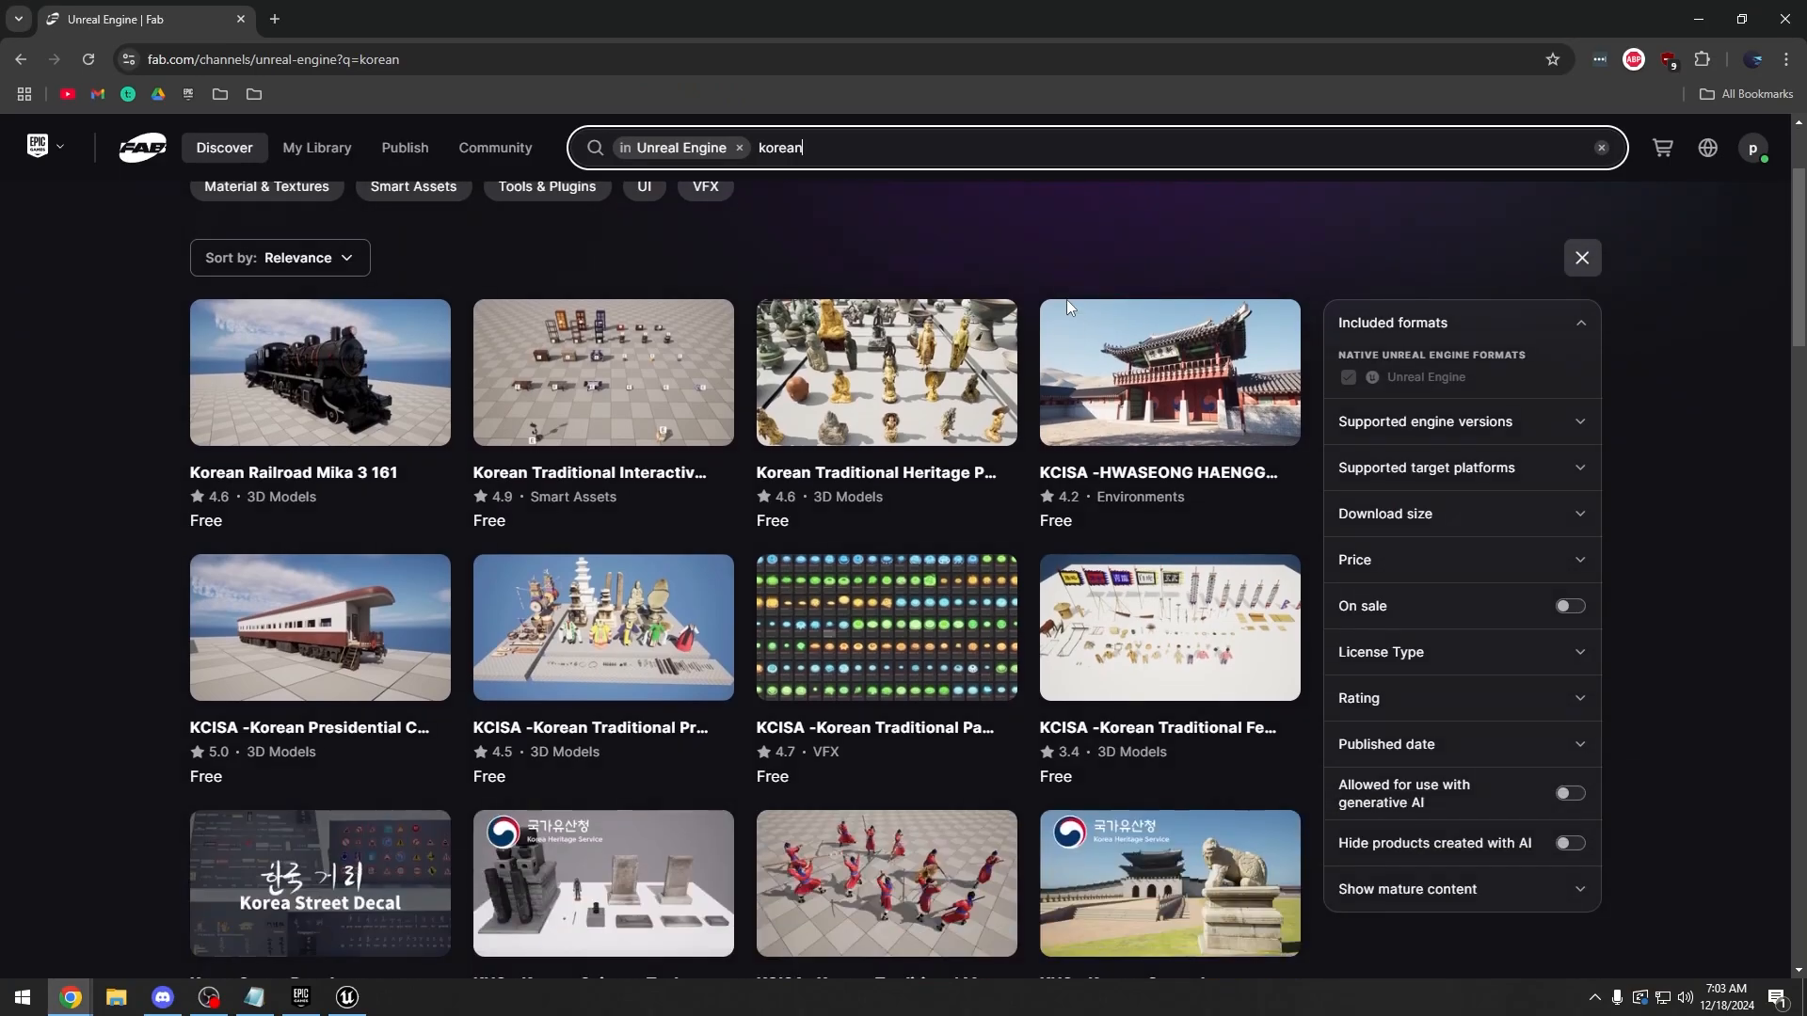
pyautogui.scroll(-3)
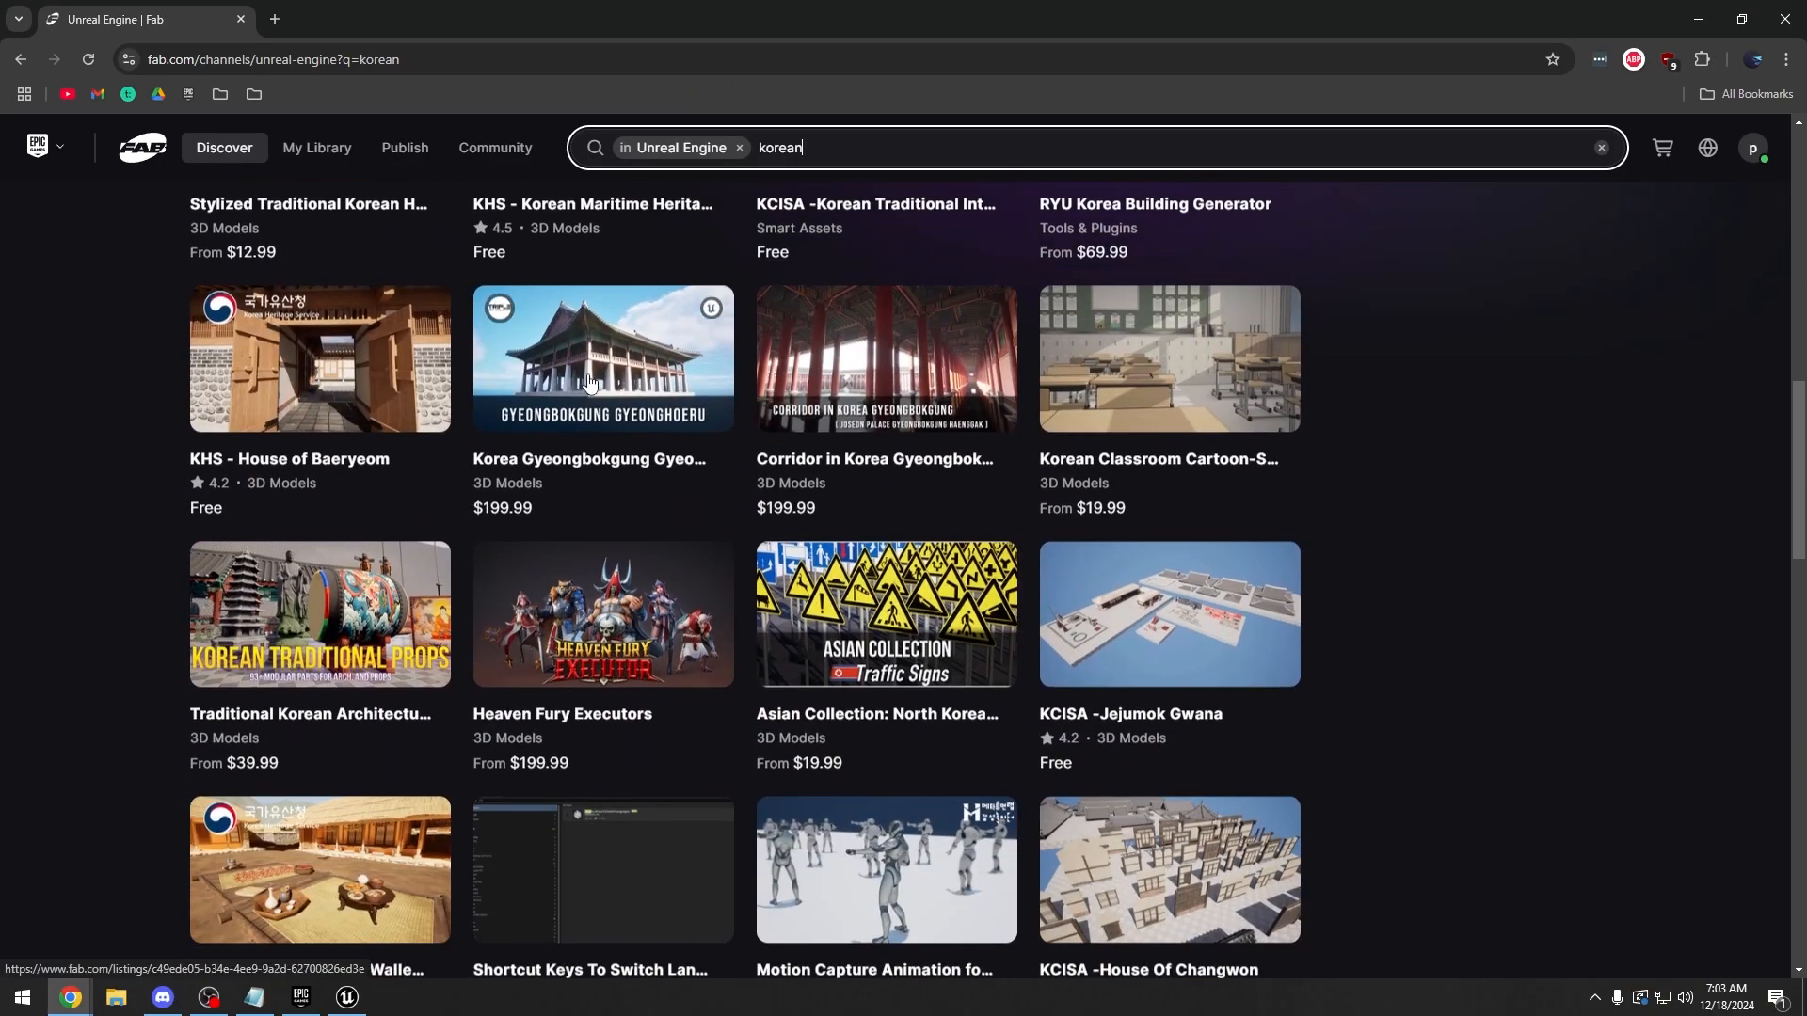
pyautogui.scroll(-3)
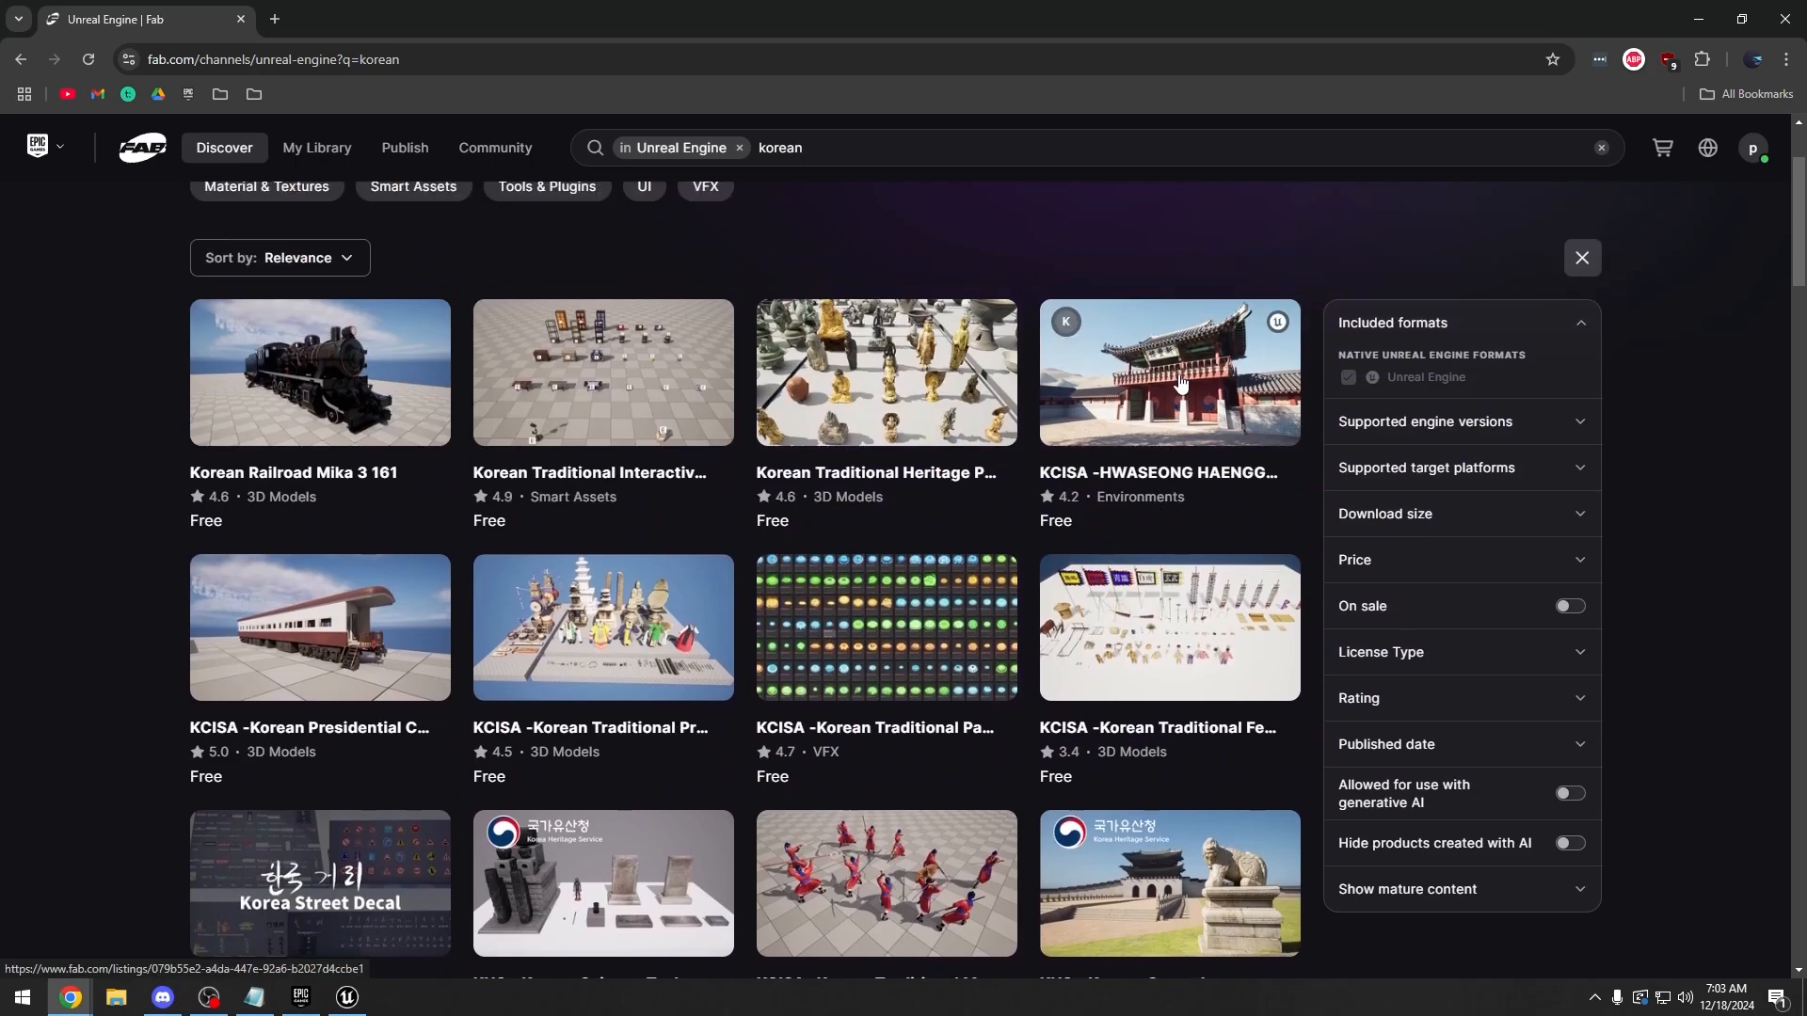
pyautogui.click(1167, 371)
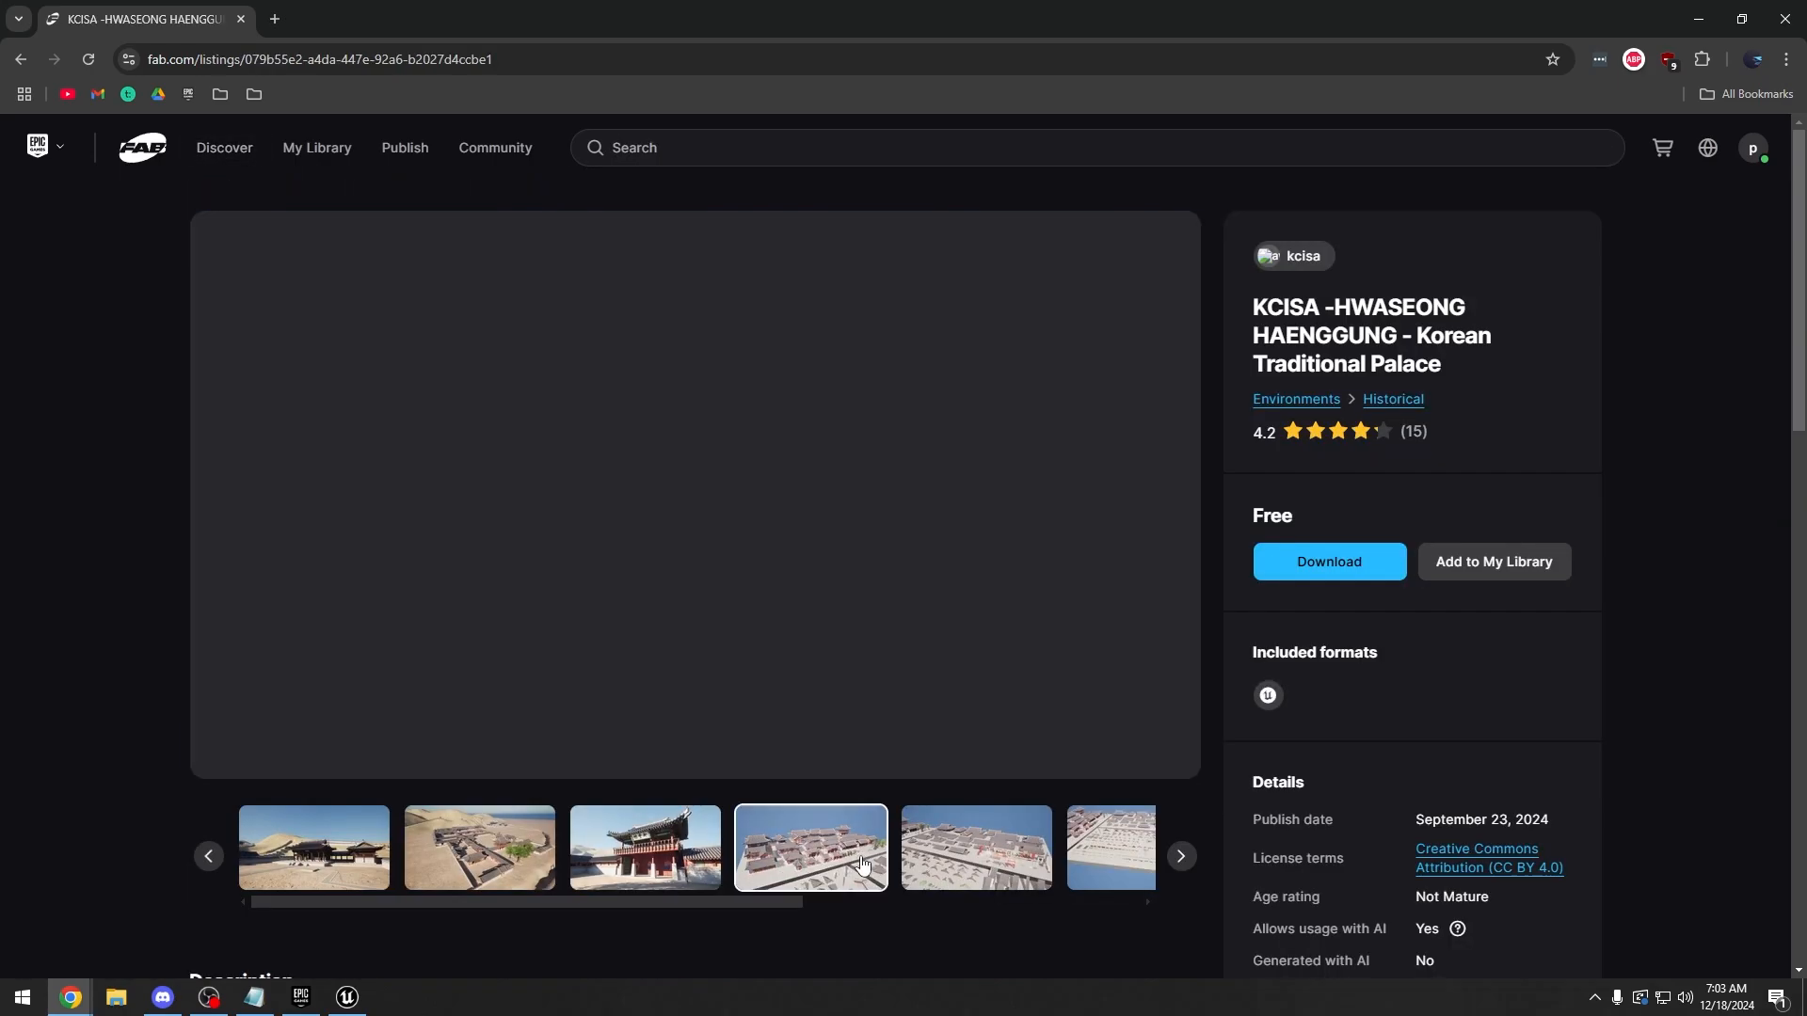
pyautogui.click(974, 848)
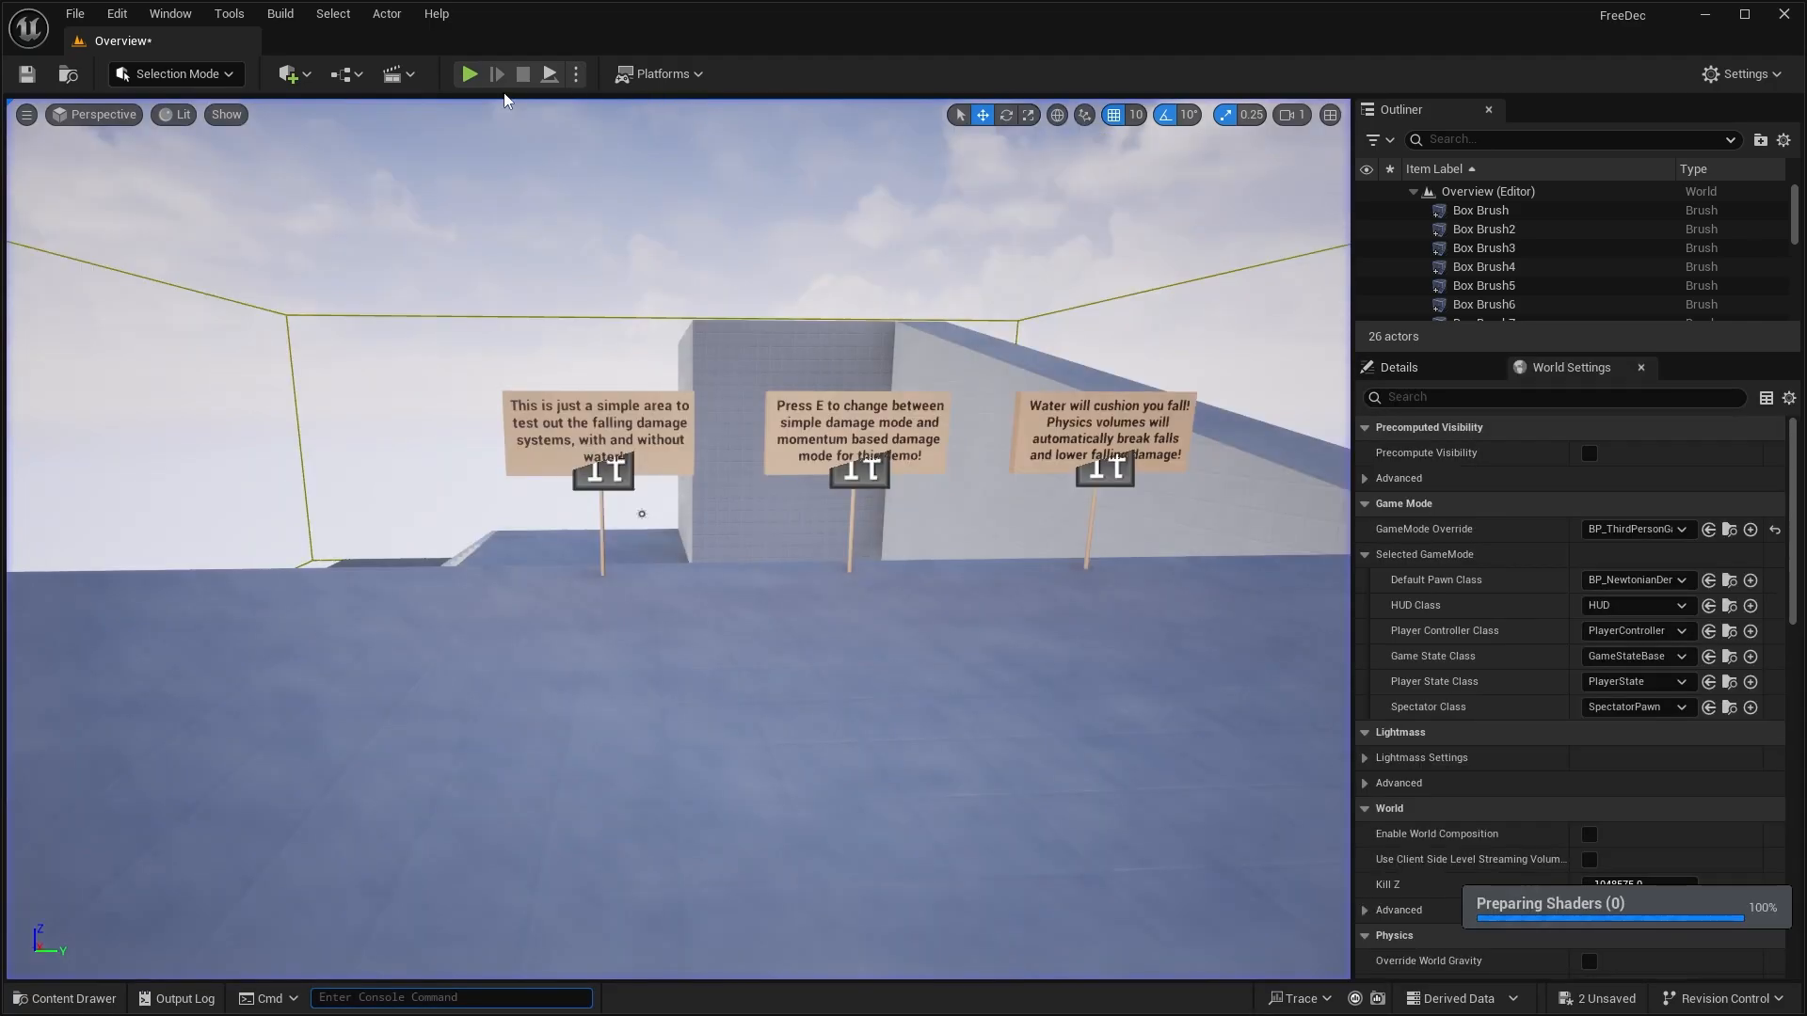
# Start Play In Editor on the falling-damage demo level
pyautogui.click(468, 73)
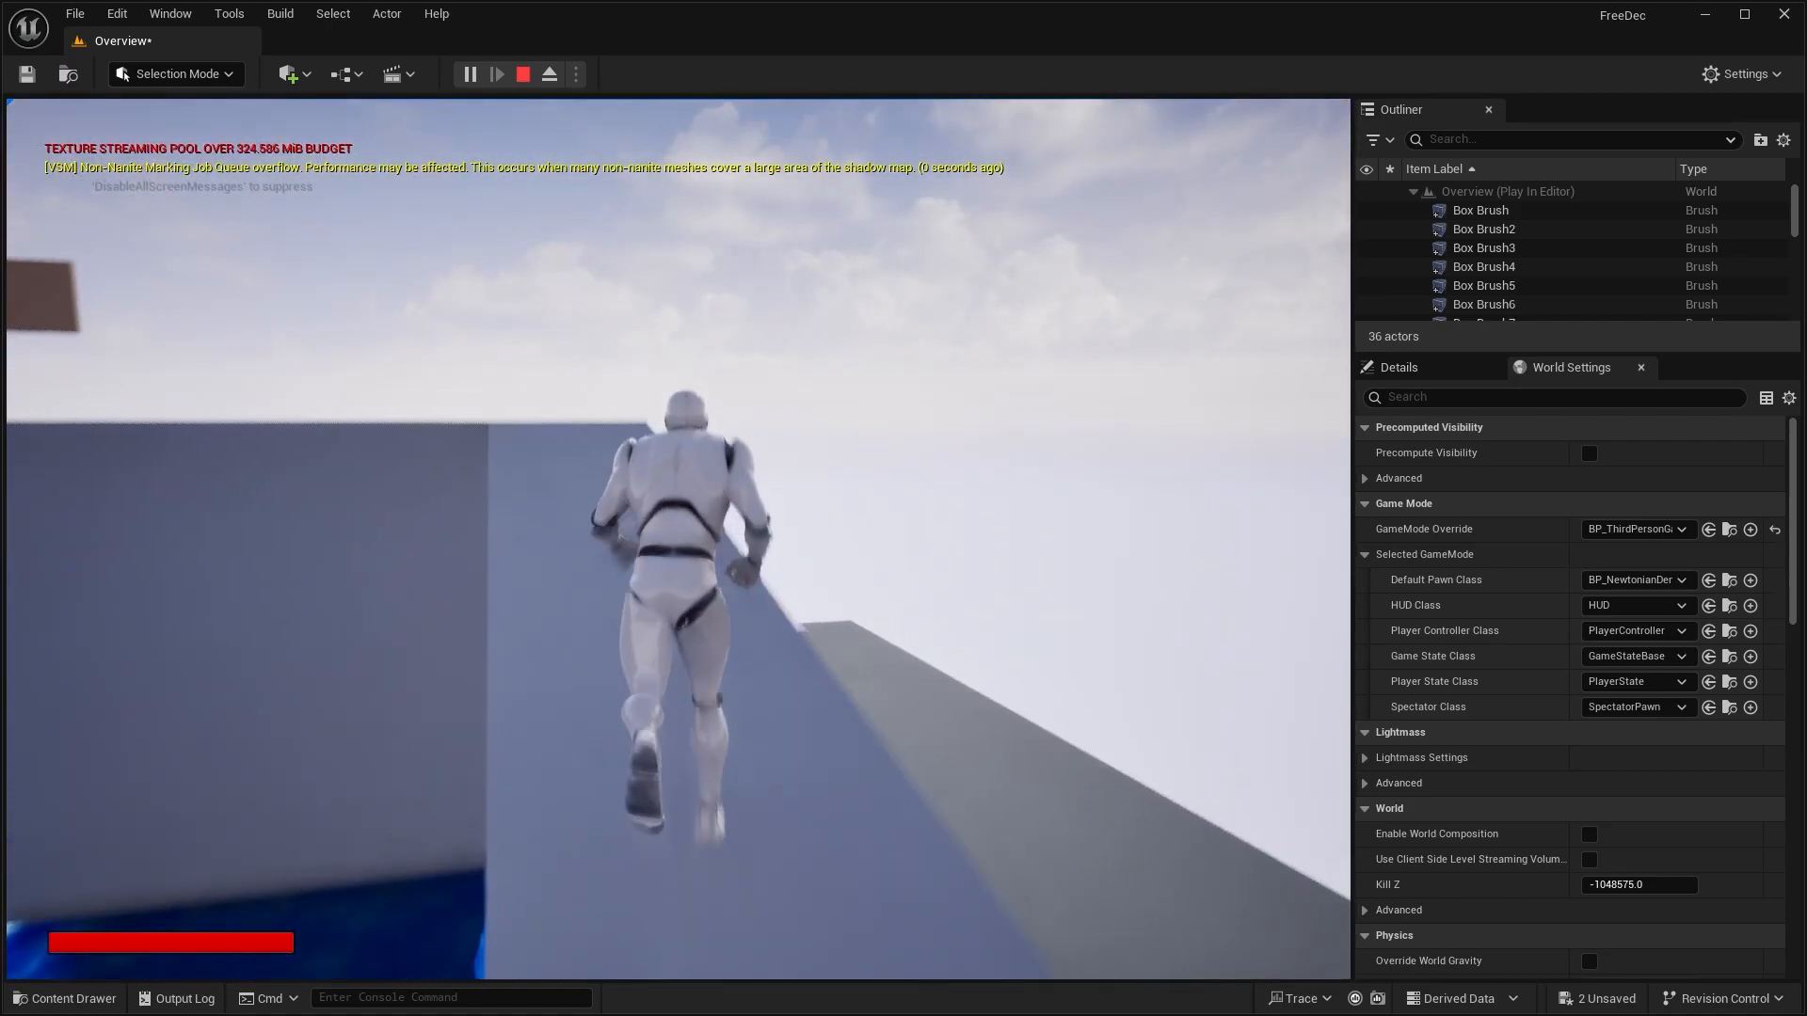
# Return to Secrets of the Luminara and preview the off-road vehicle and overview images
pyautogui.click(521, 73)
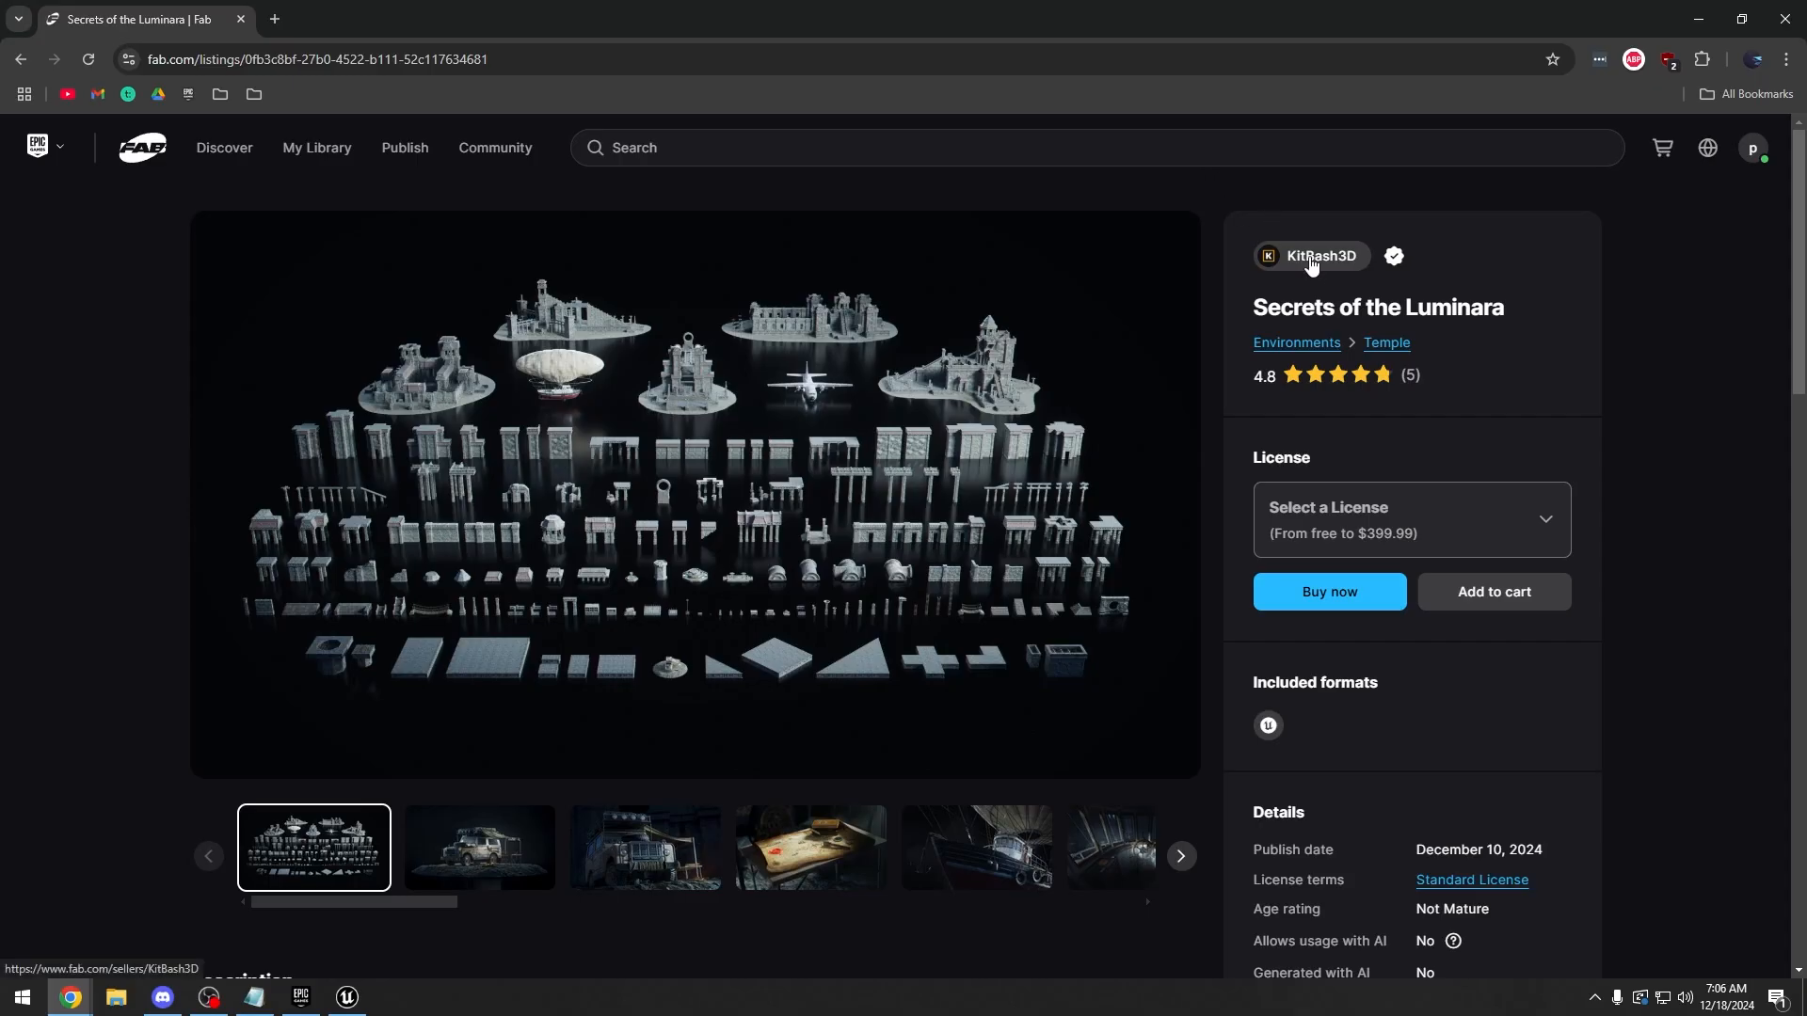
pyautogui.doubleClick(1302, 307)
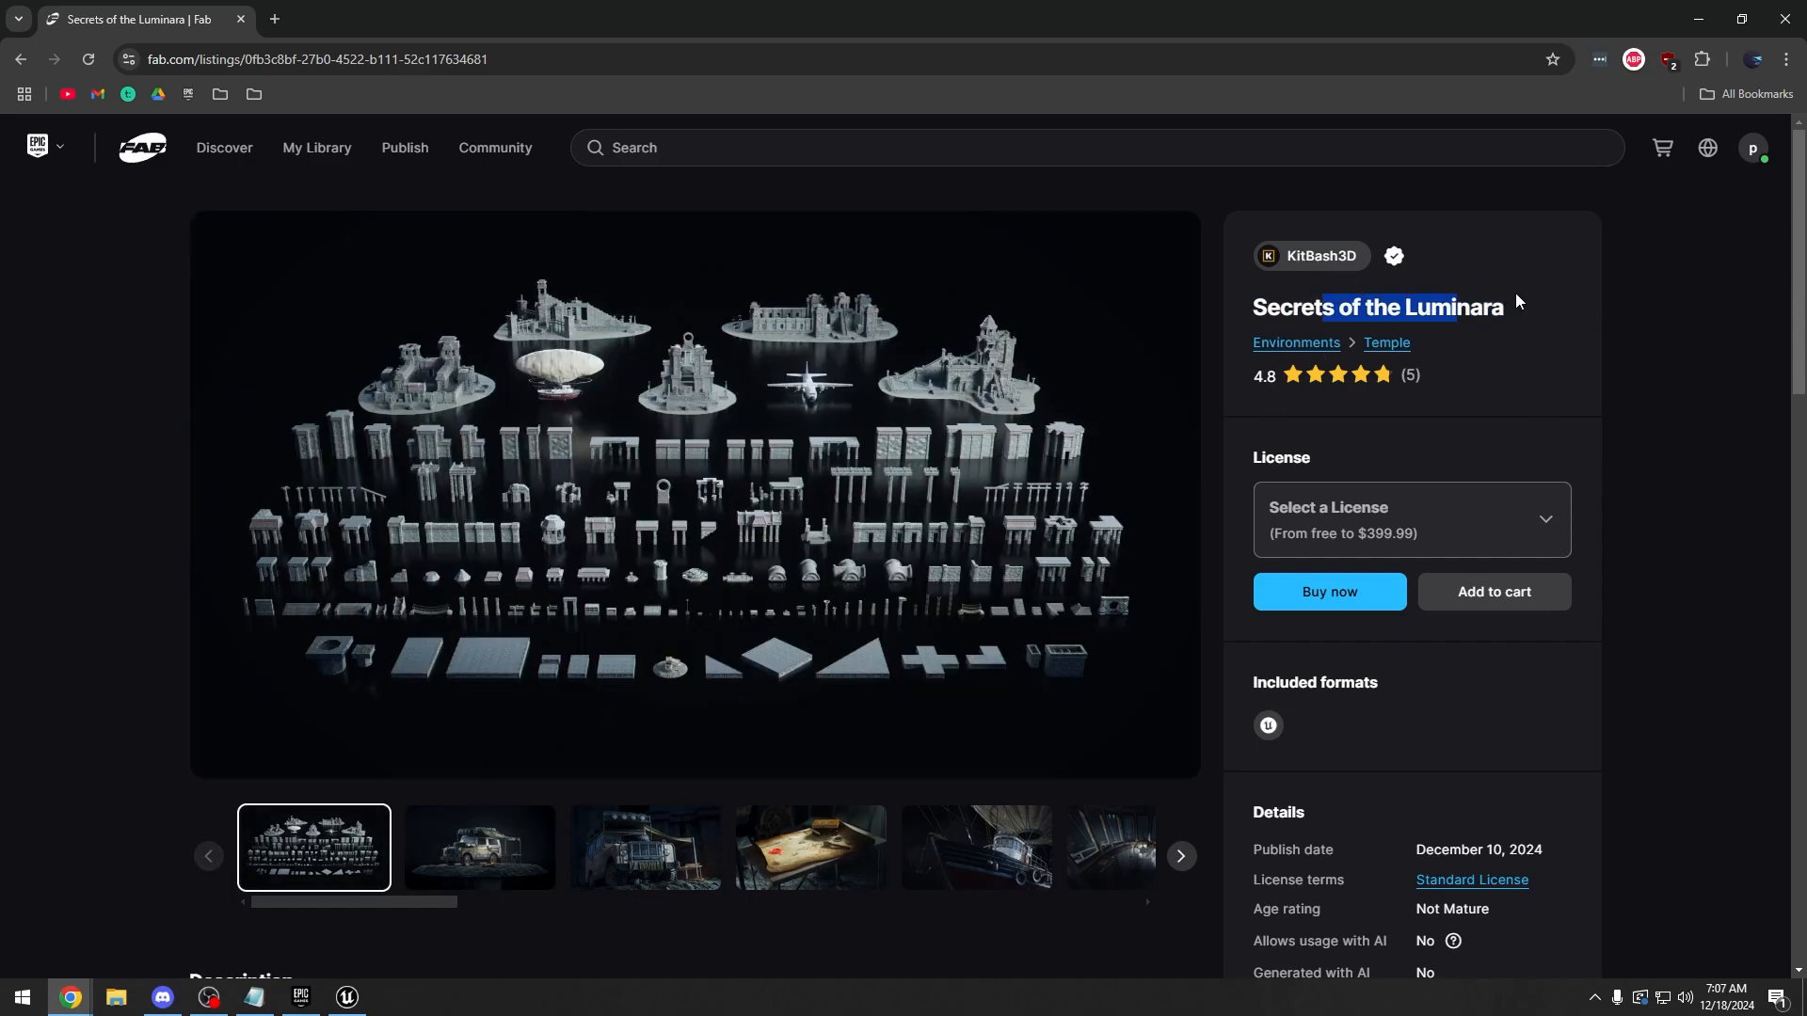
pyautogui.click(477, 849)
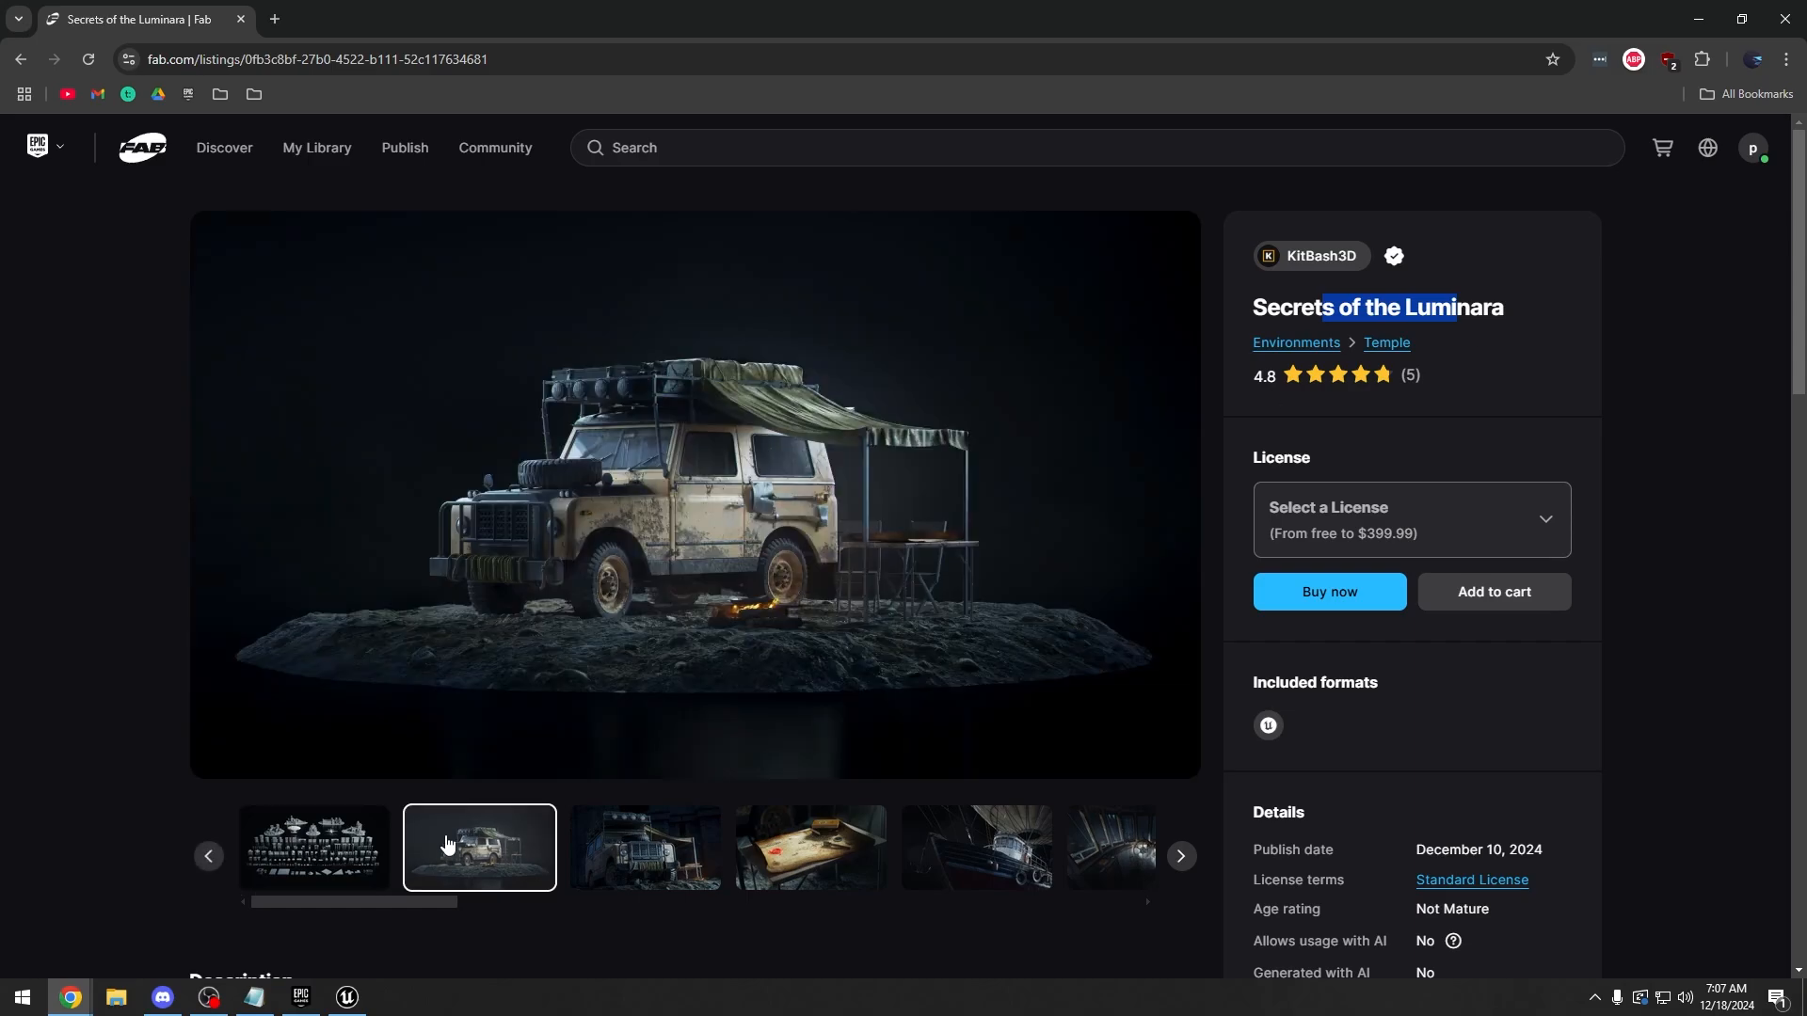
pyautogui.click(313, 850)
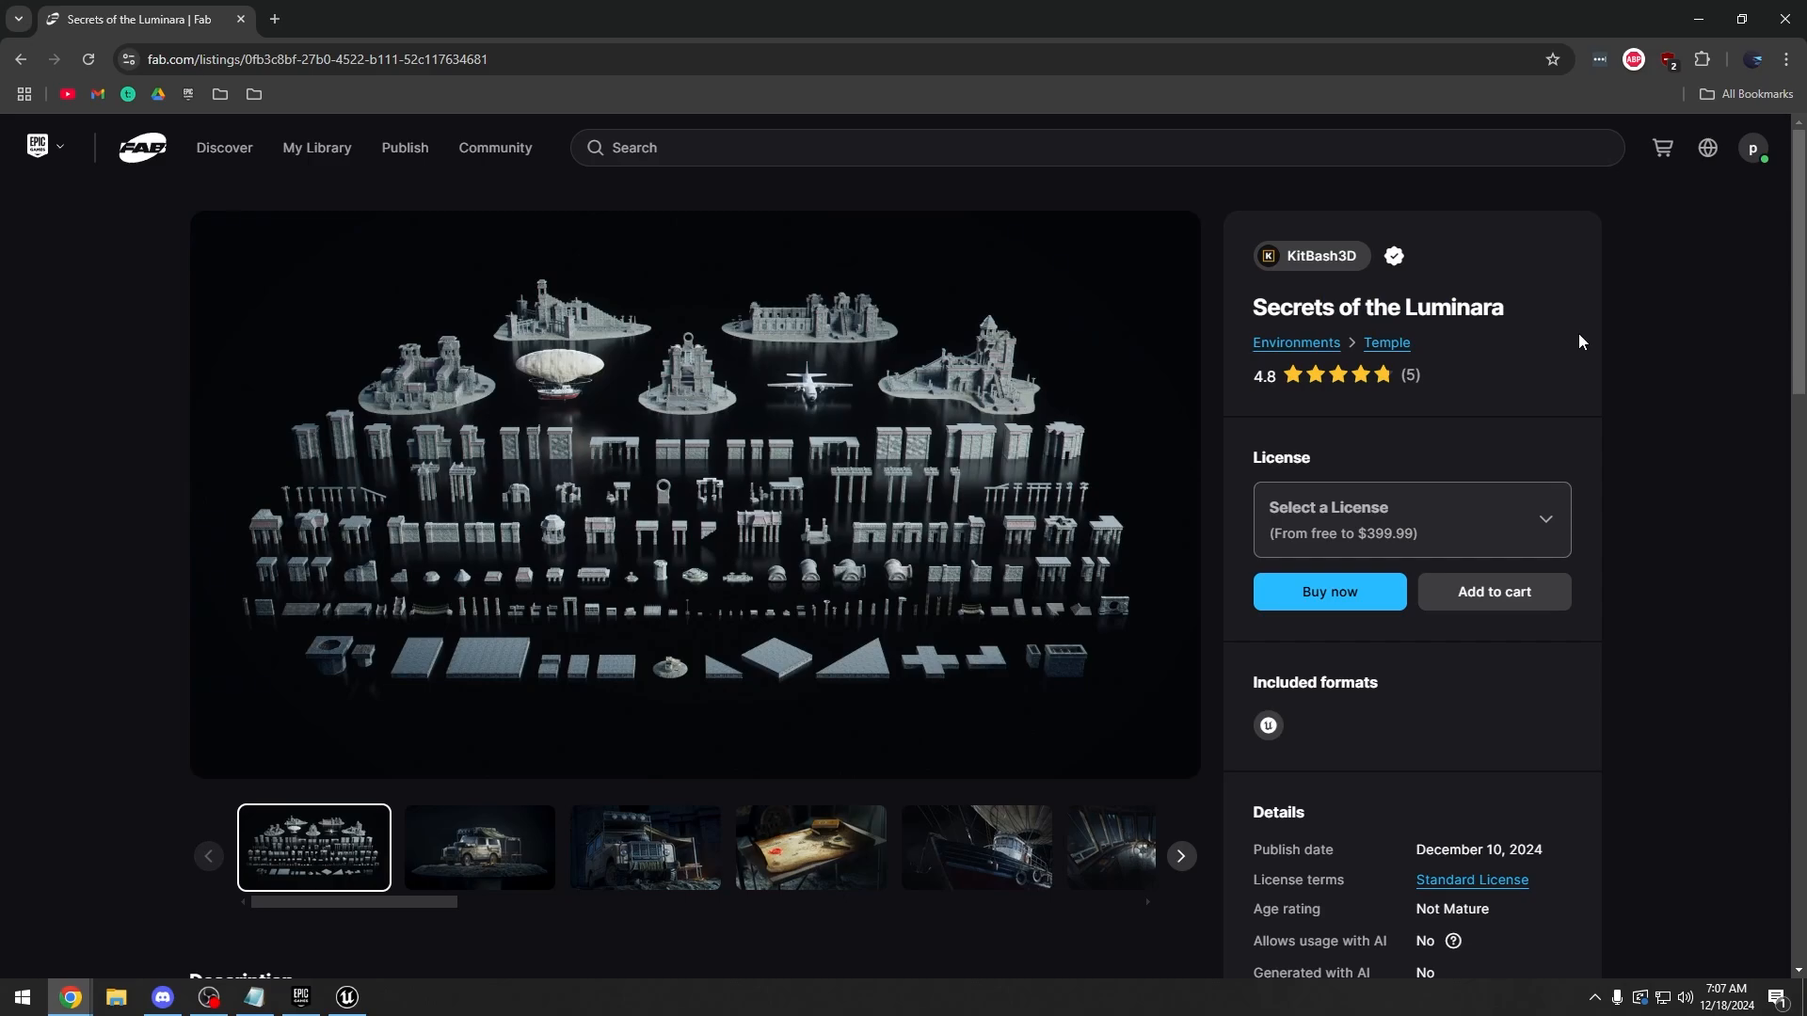
pyautogui.moveTo(1516, 386)
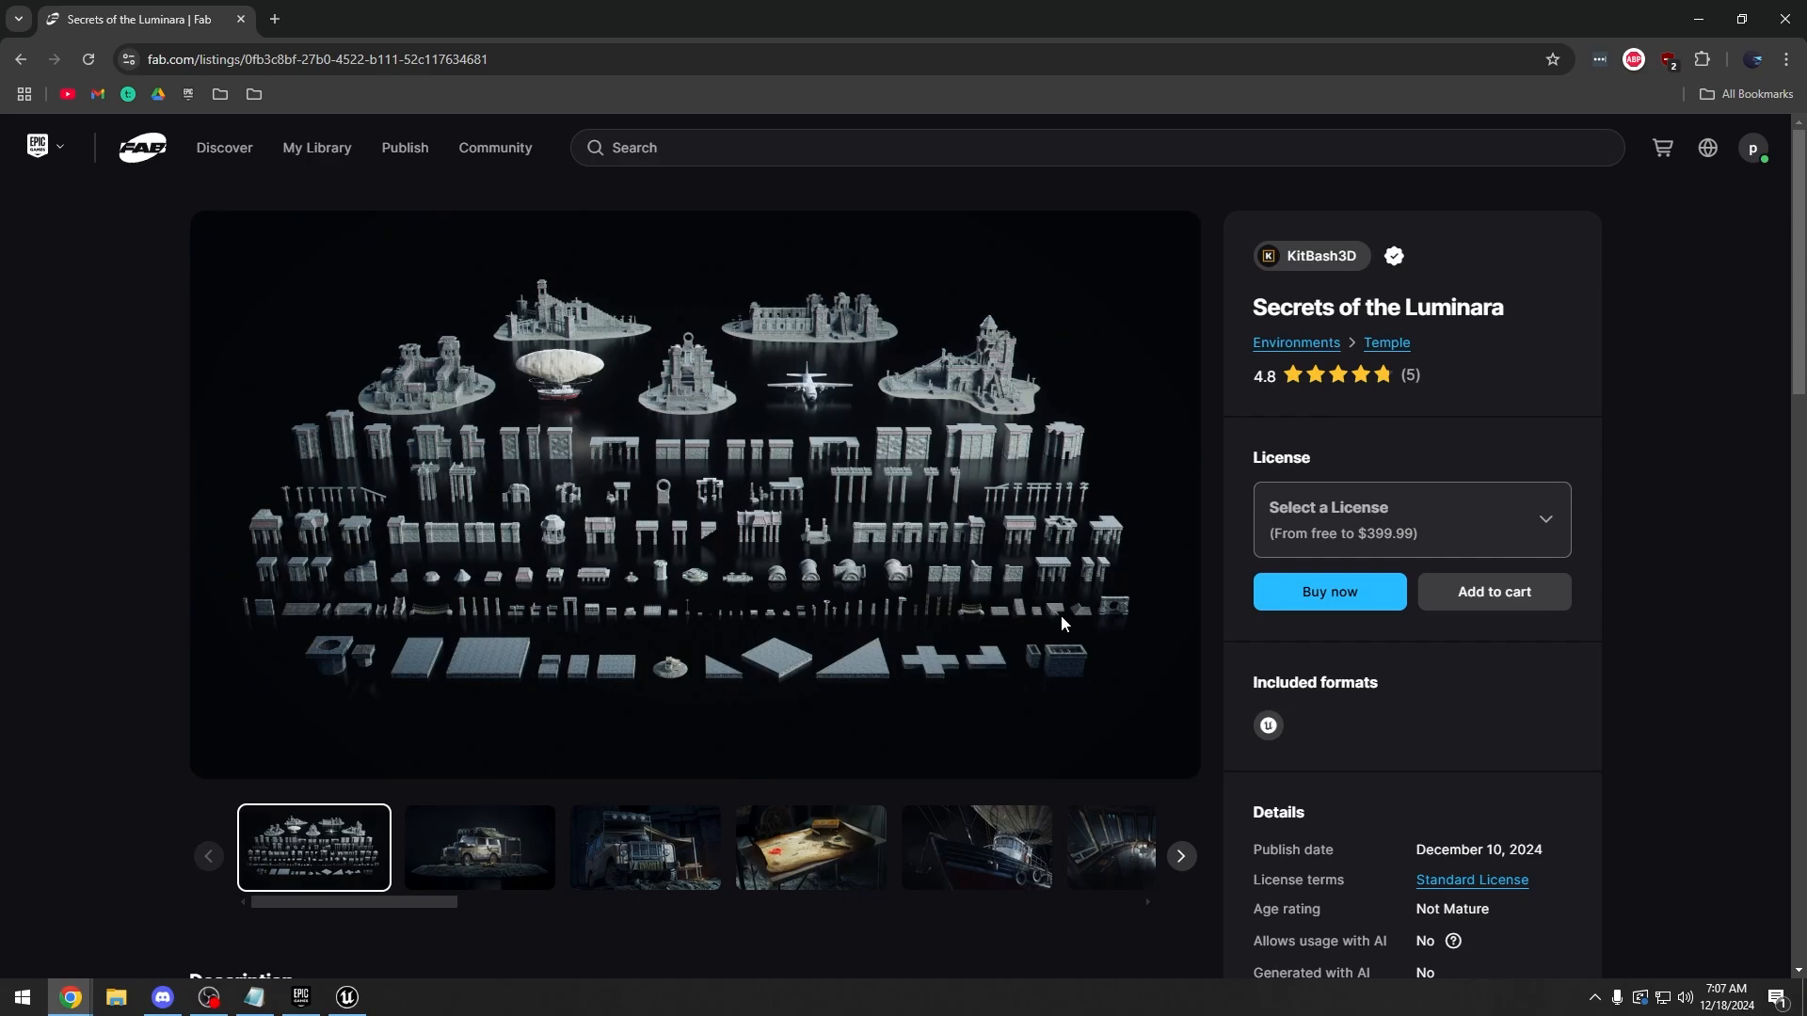
# Pick Personal (Free) from the Select a License dropdown
pyautogui.click(1408, 519)
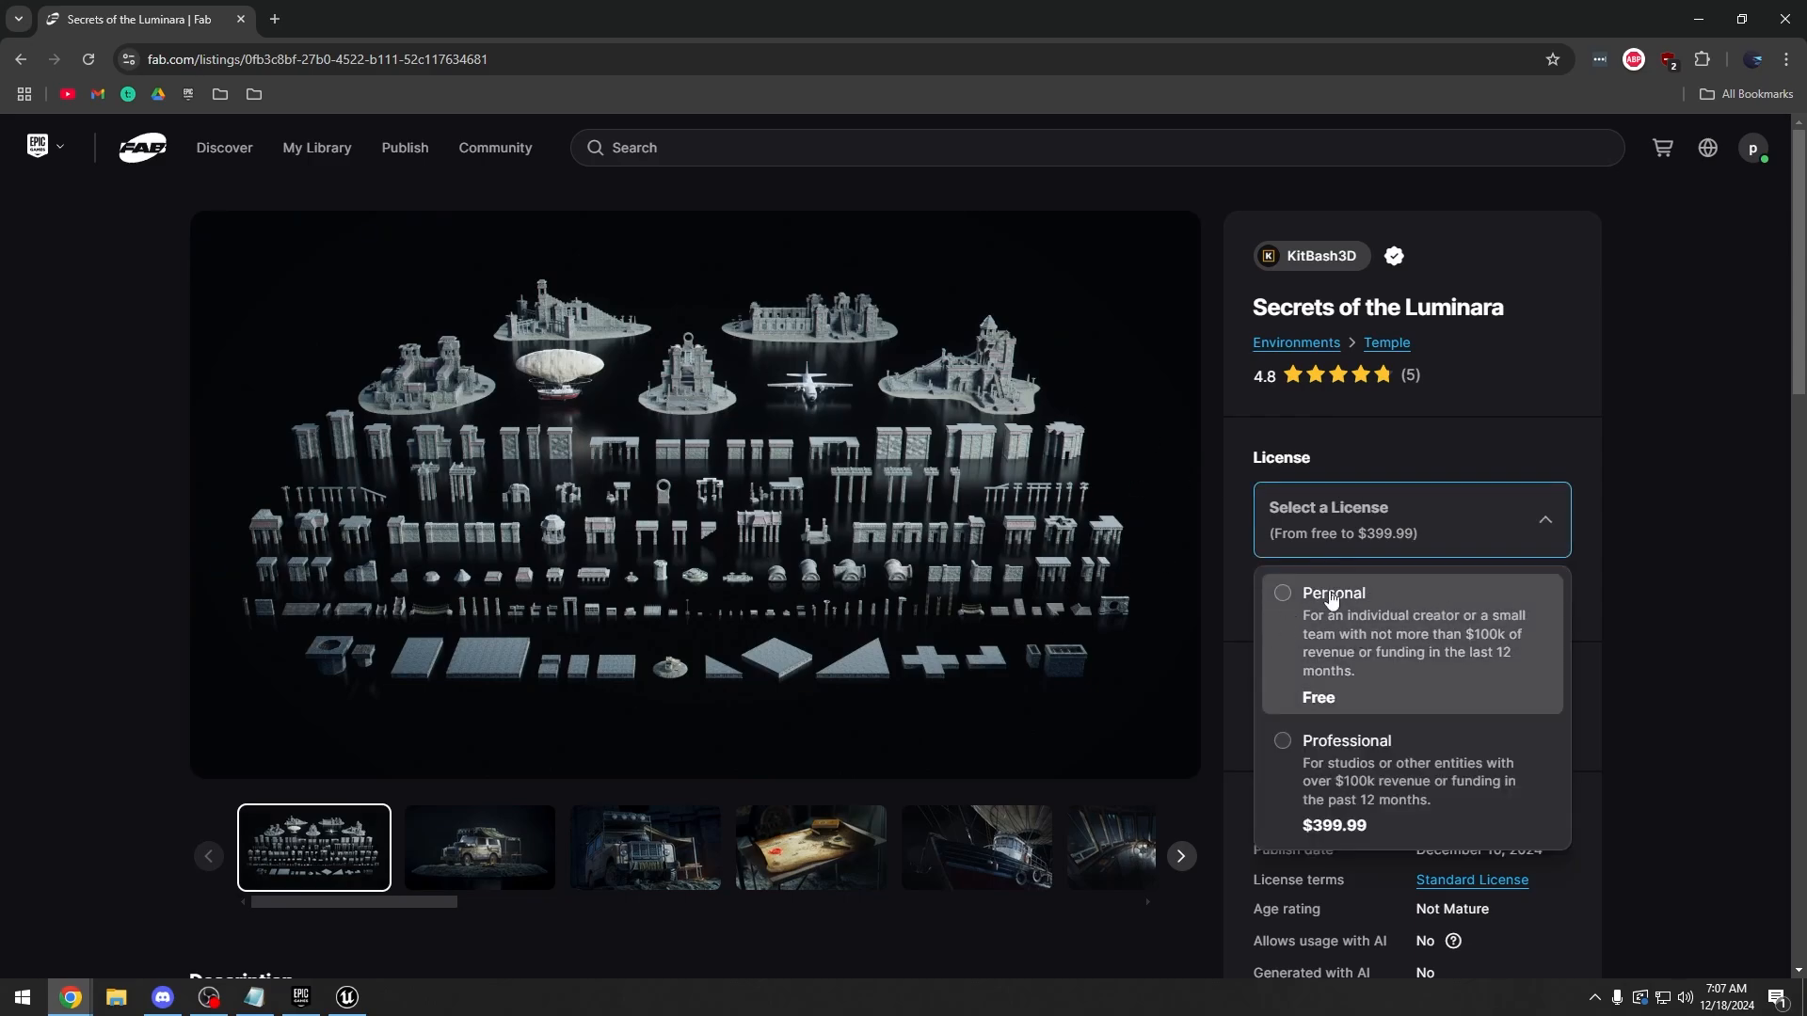
pyautogui.moveTo(1472, 633)
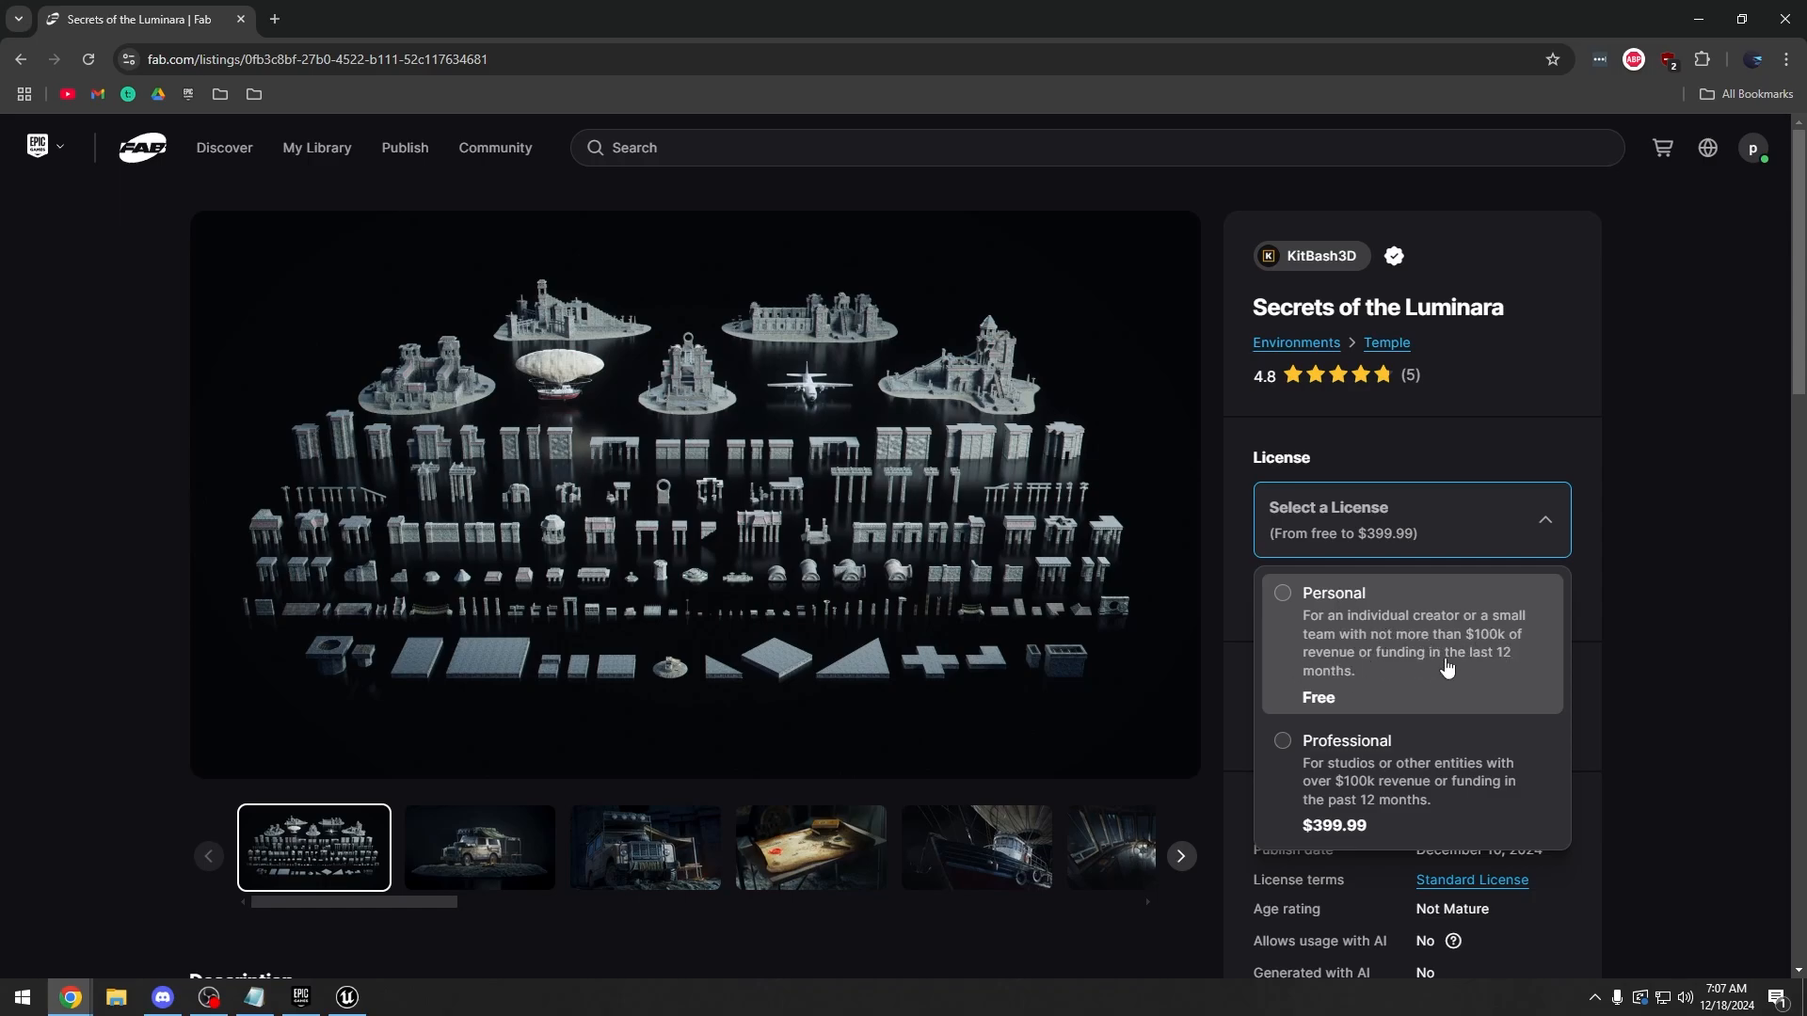
pyautogui.click(1282, 594)
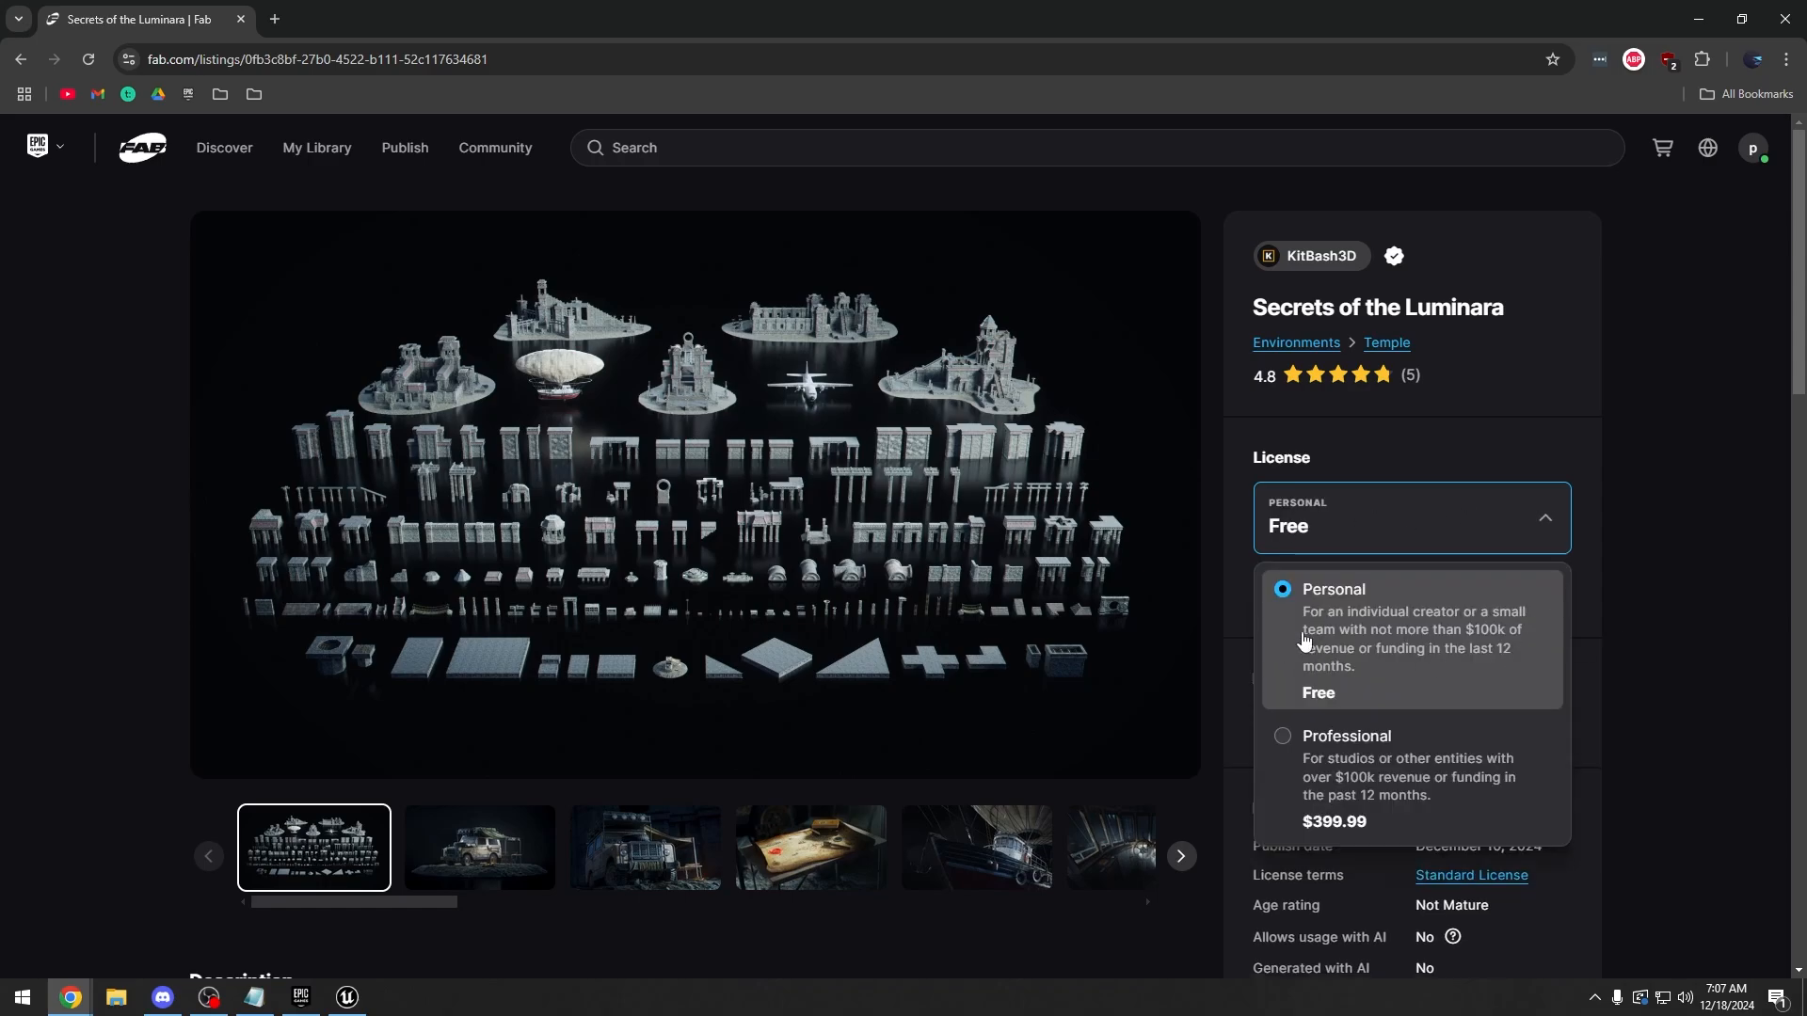
pyautogui.moveTo(1361, 647)
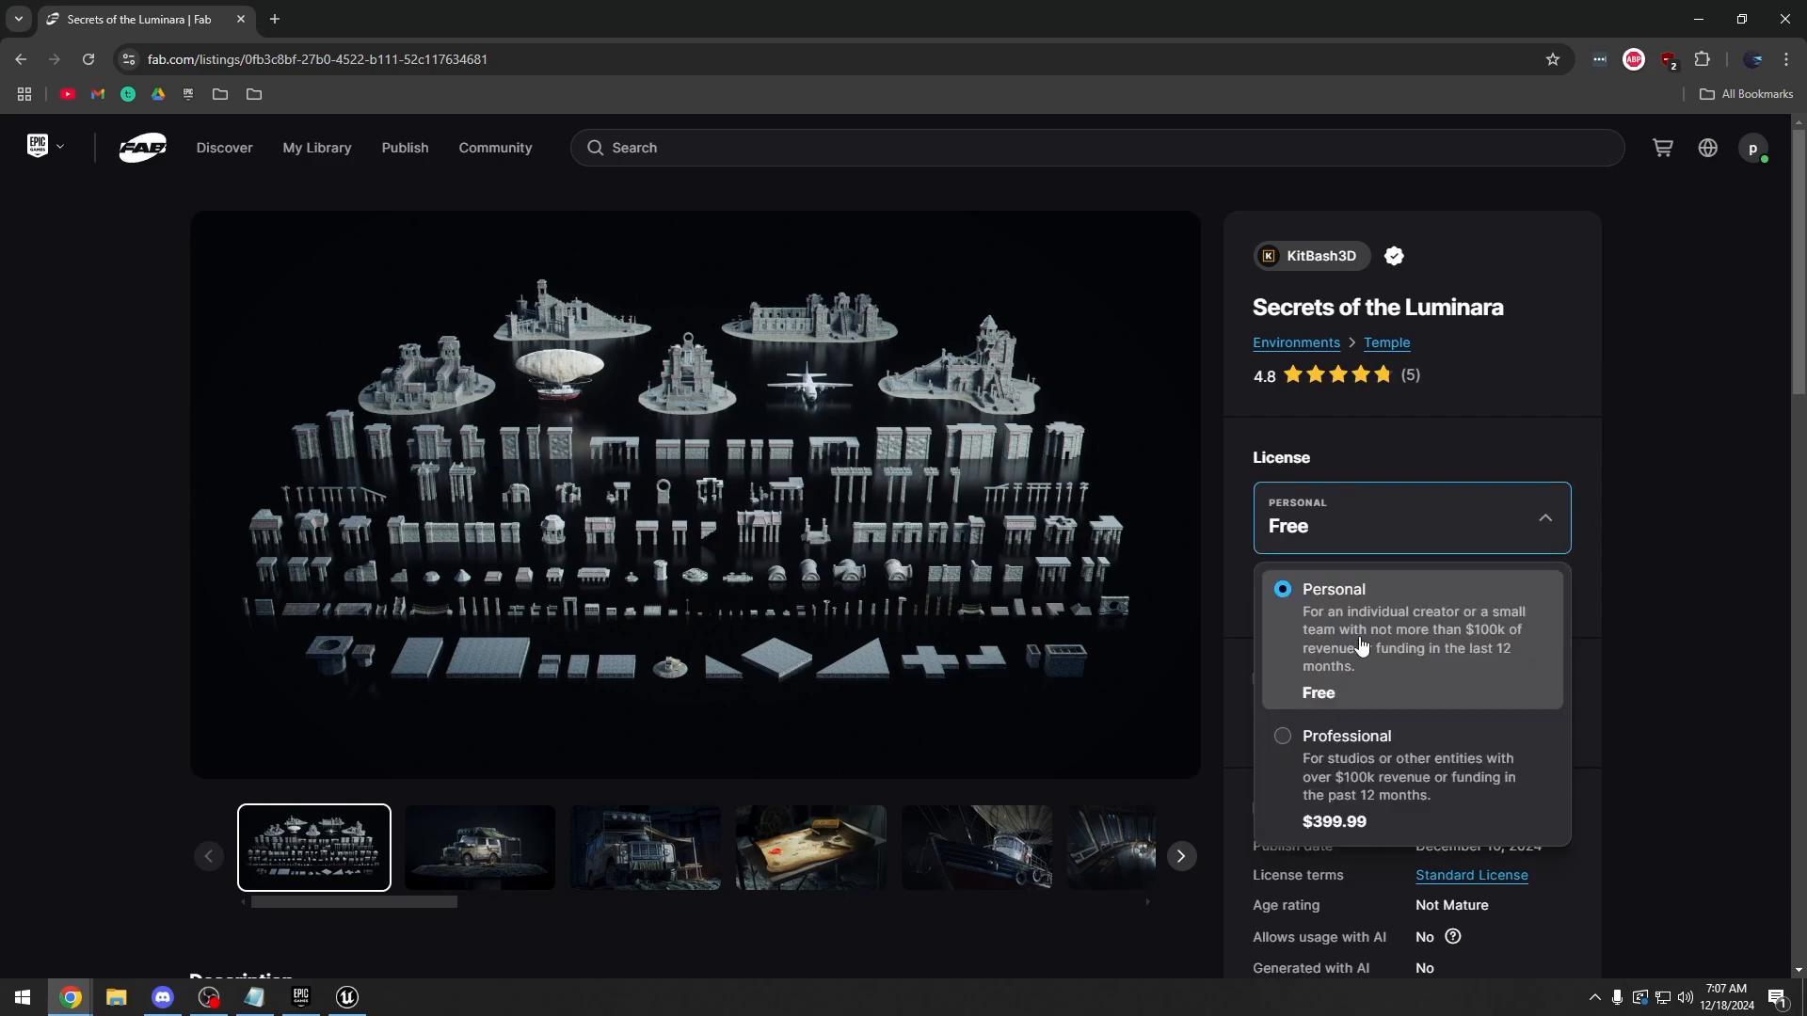